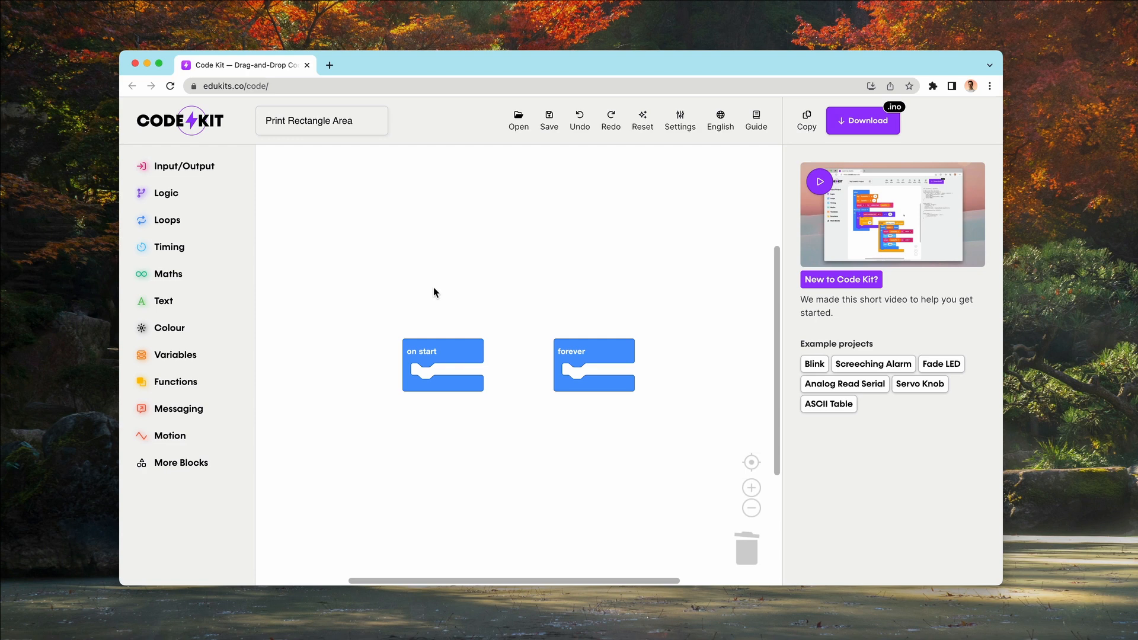
pyautogui.moveTo(262, 346)
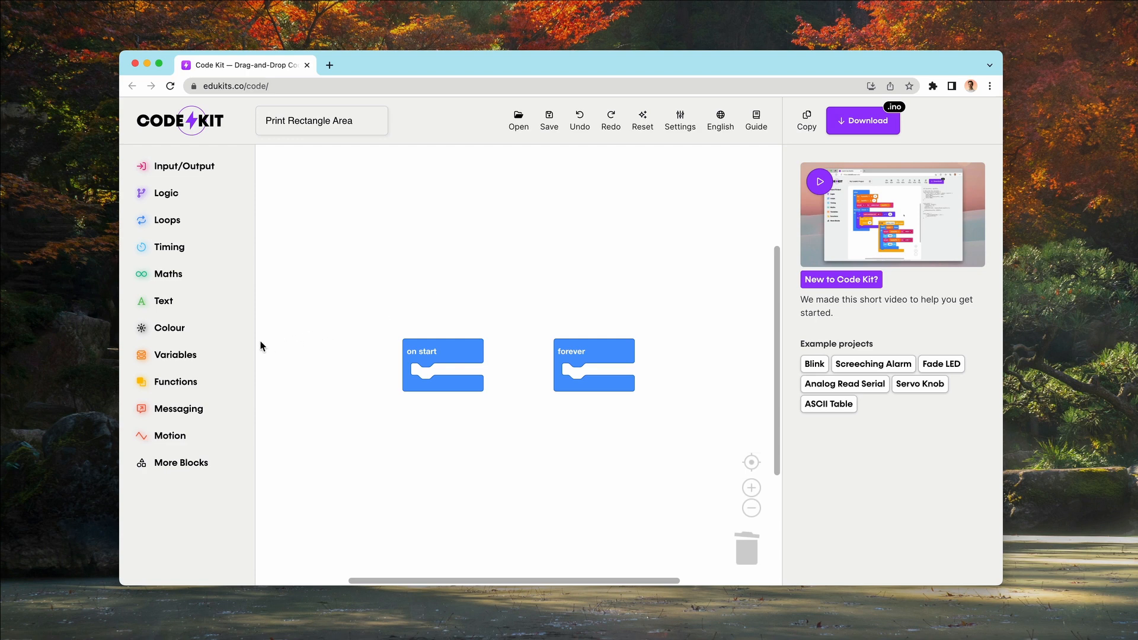
# Show the Functions category with its New function option.
pyautogui.click(175, 382)
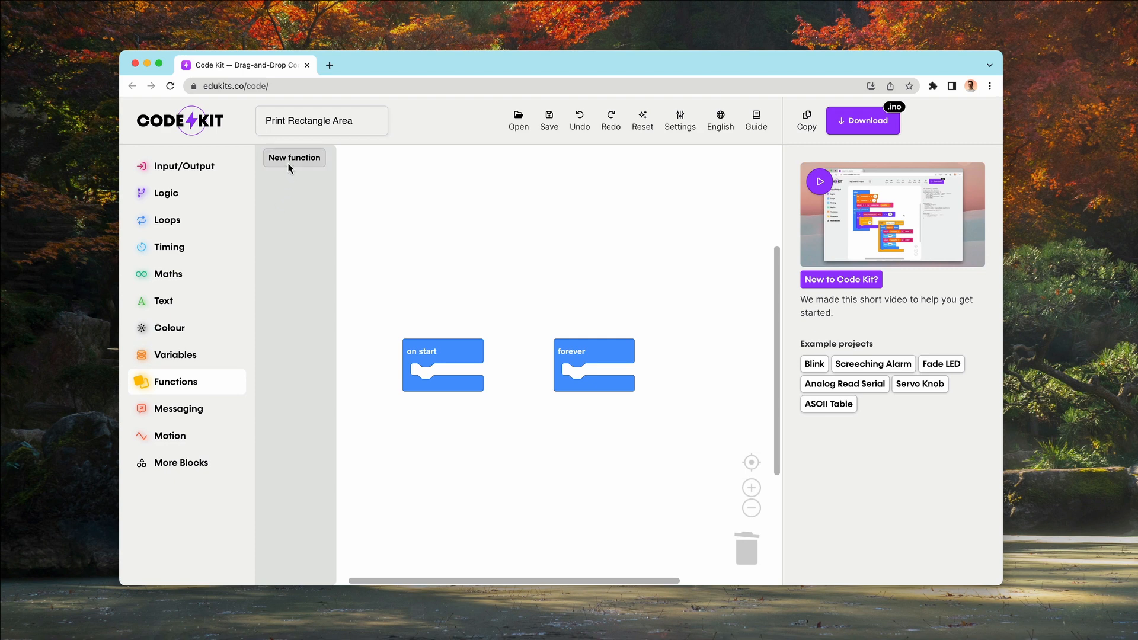
# Create a new function and name it 'calculate area'.
pyautogui.click(294, 158)
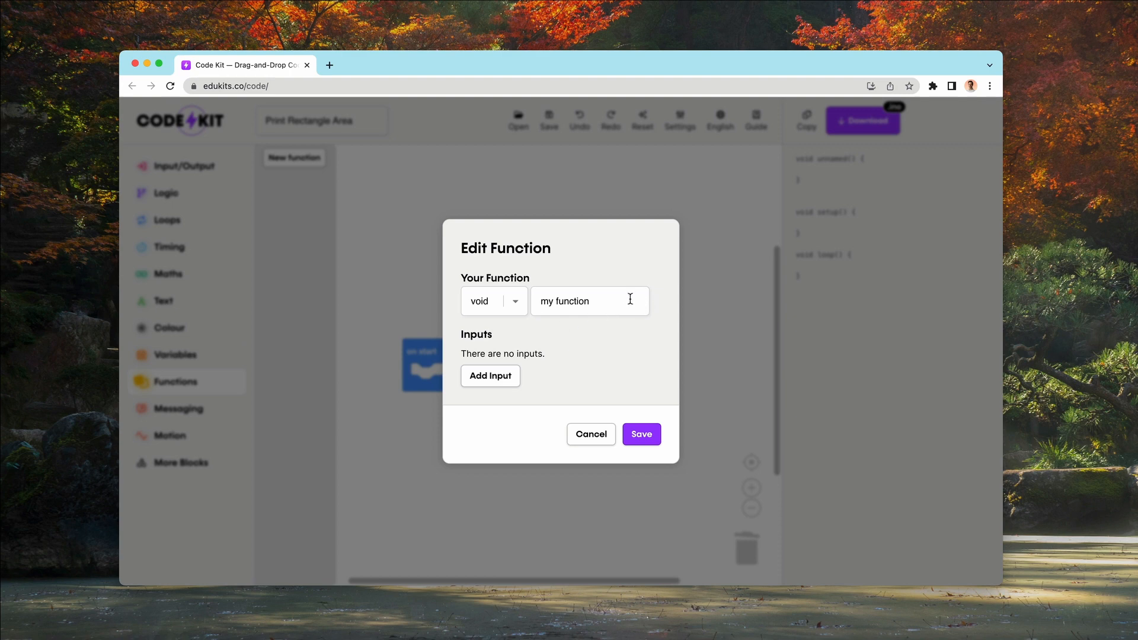
pyautogui.moveTo(508, 352)
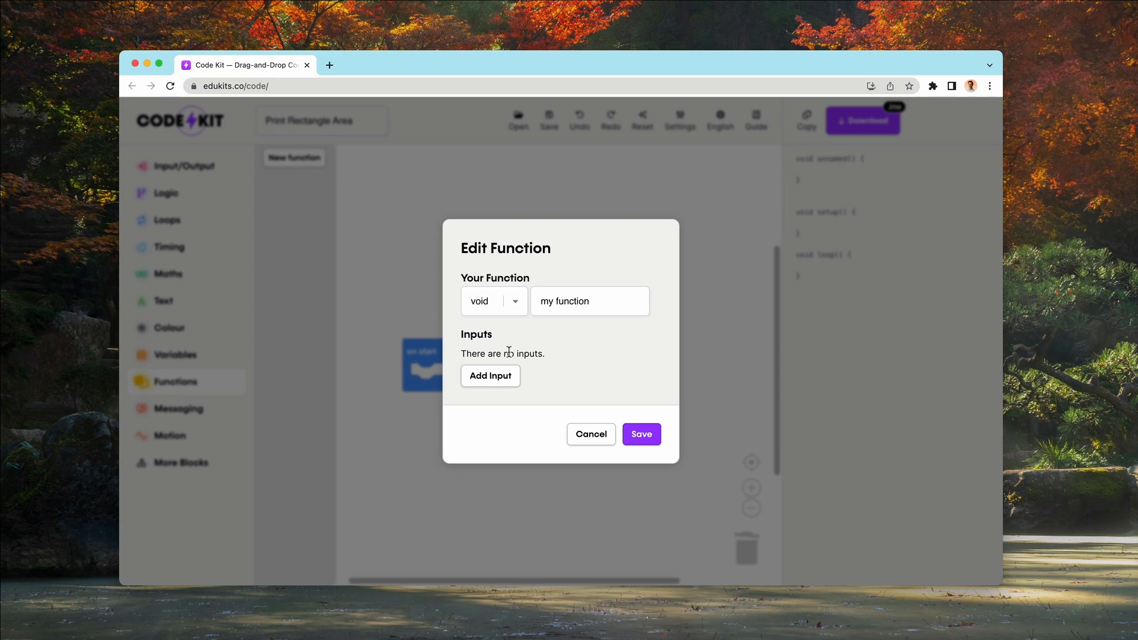
pyautogui.moveTo(490, 375)
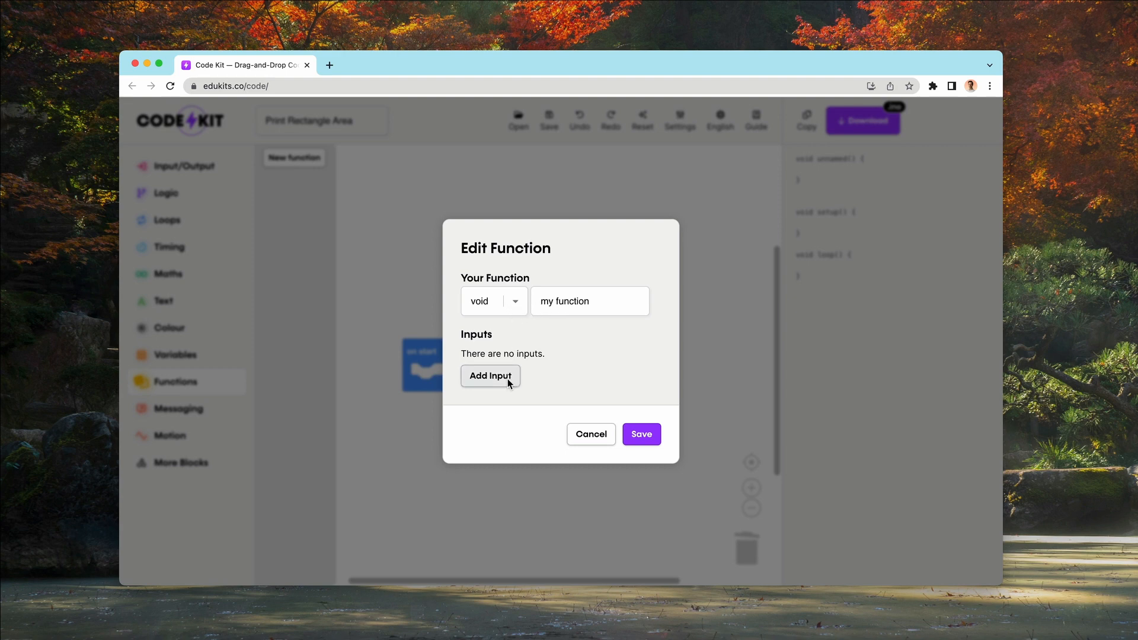
pyautogui.moveTo(550, 381)
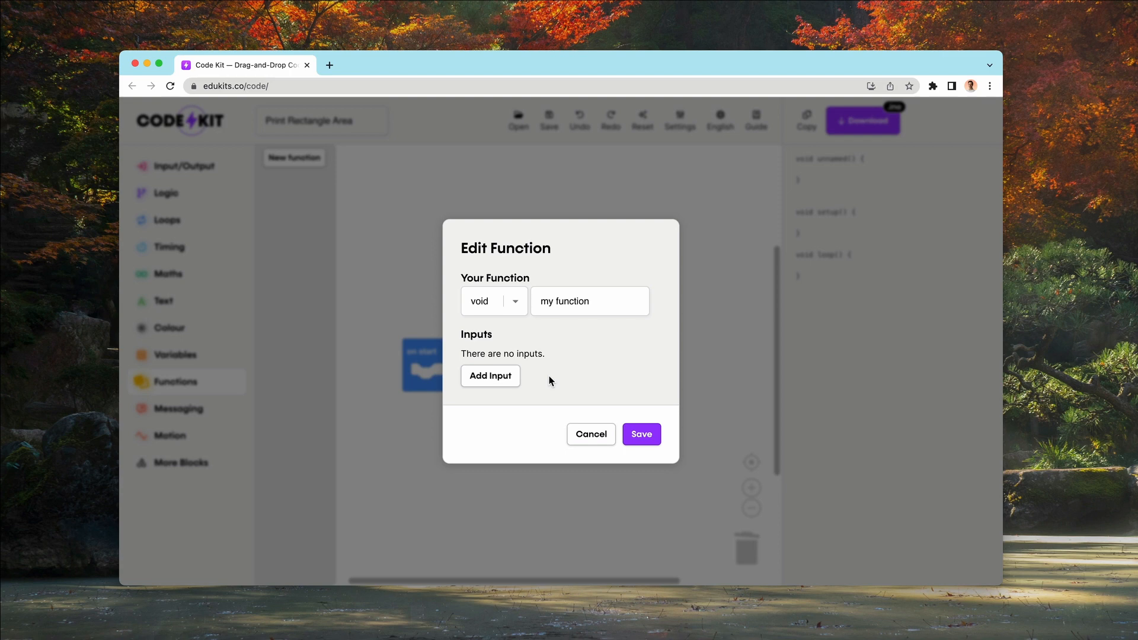
pyautogui.click(589, 301)
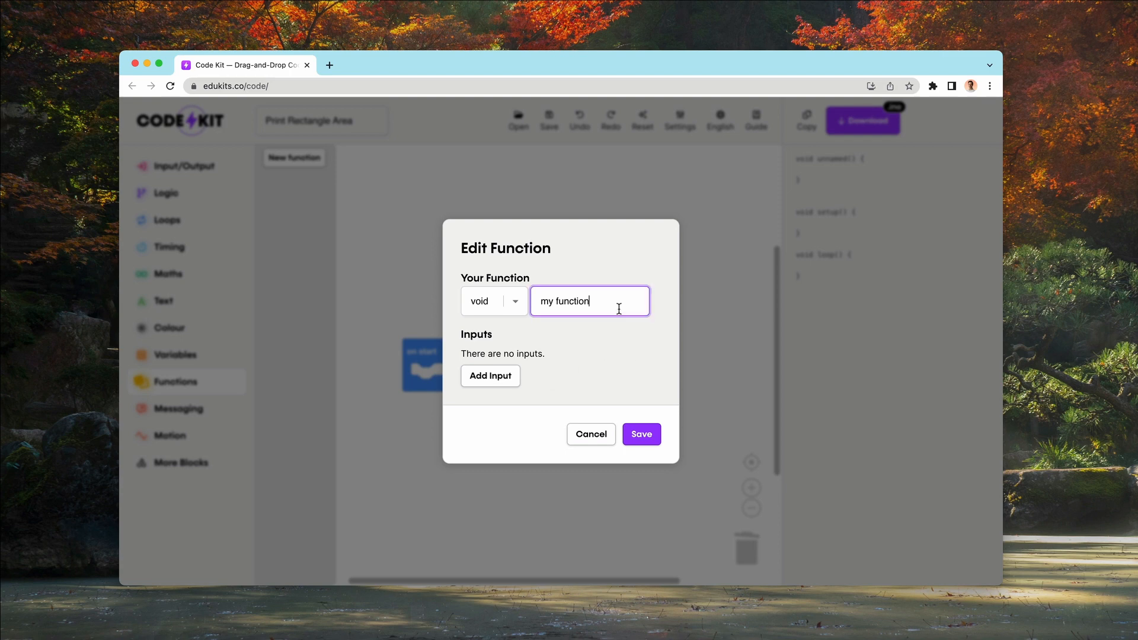
pyautogui.write('calcula')
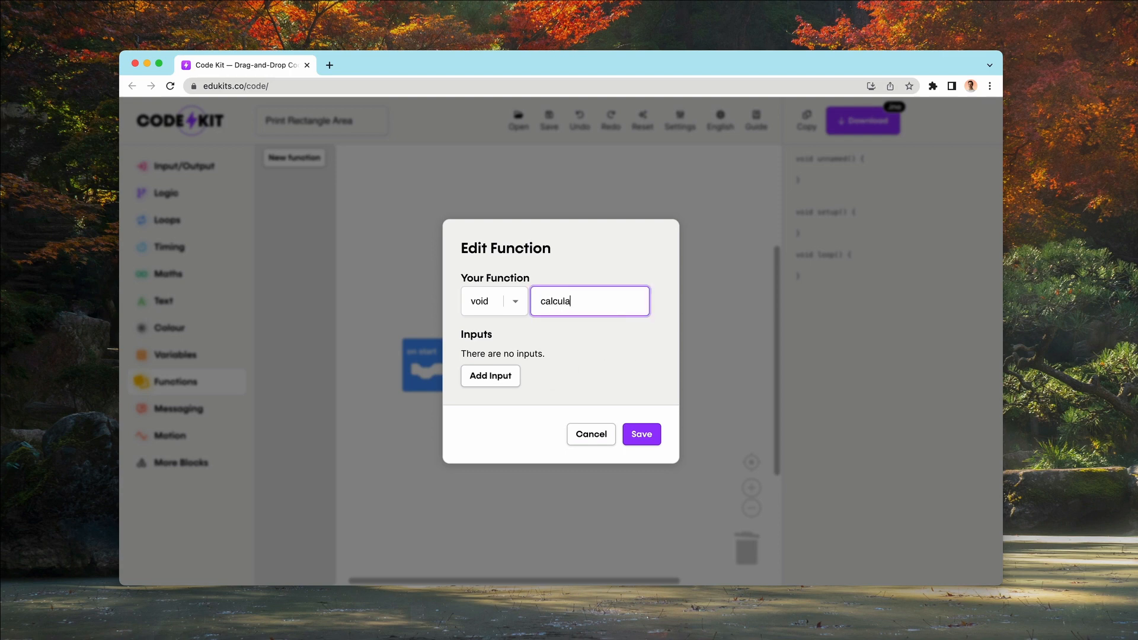
pyautogui.write('te')
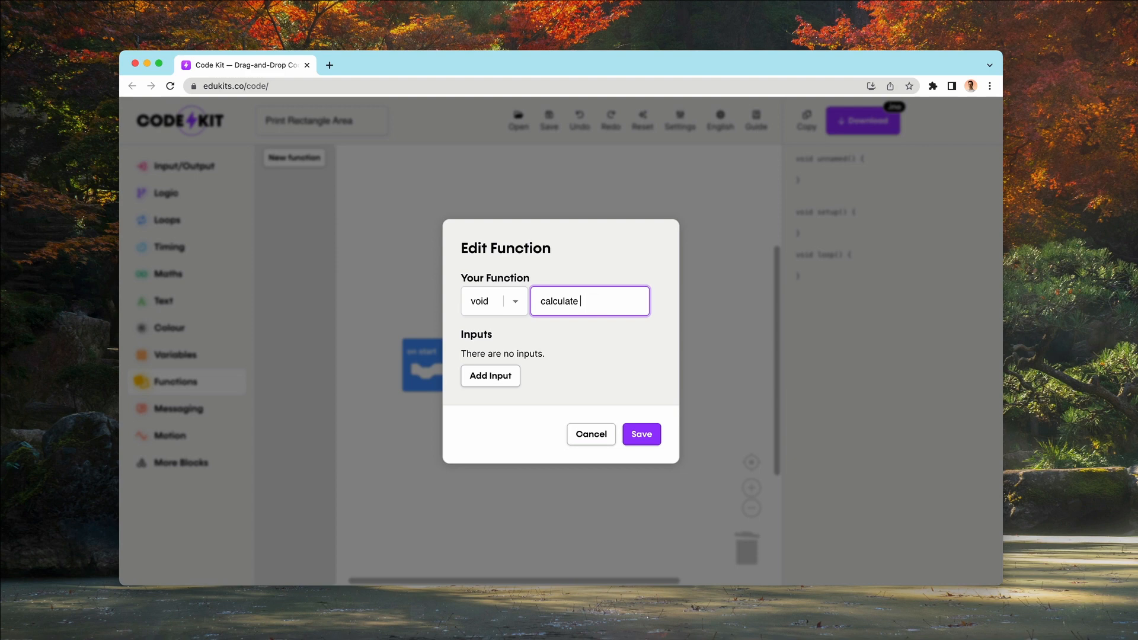
pyautogui.write('area')
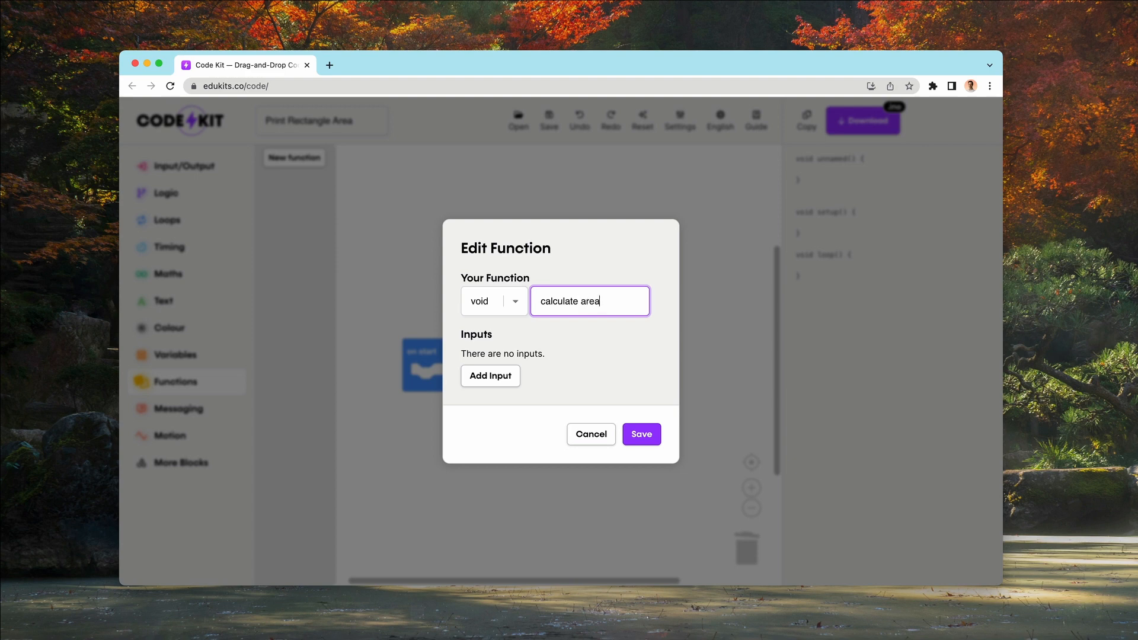
# Add two int inputs to the function, named 'length' and 'width'.
pyautogui.click(490, 376)
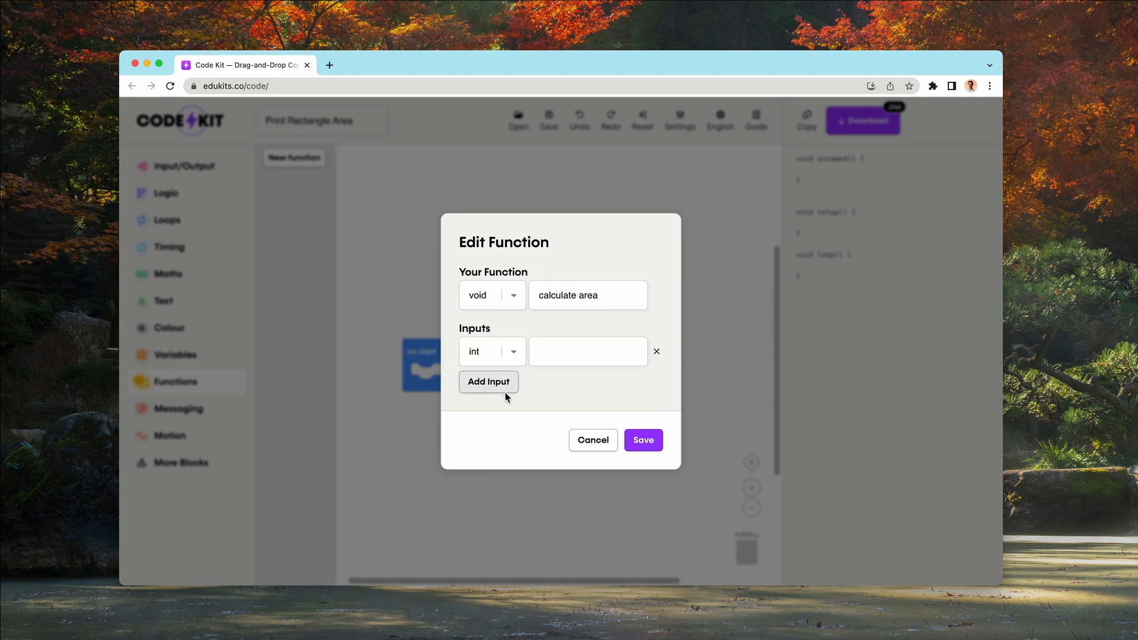
pyautogui.click(488, 382)
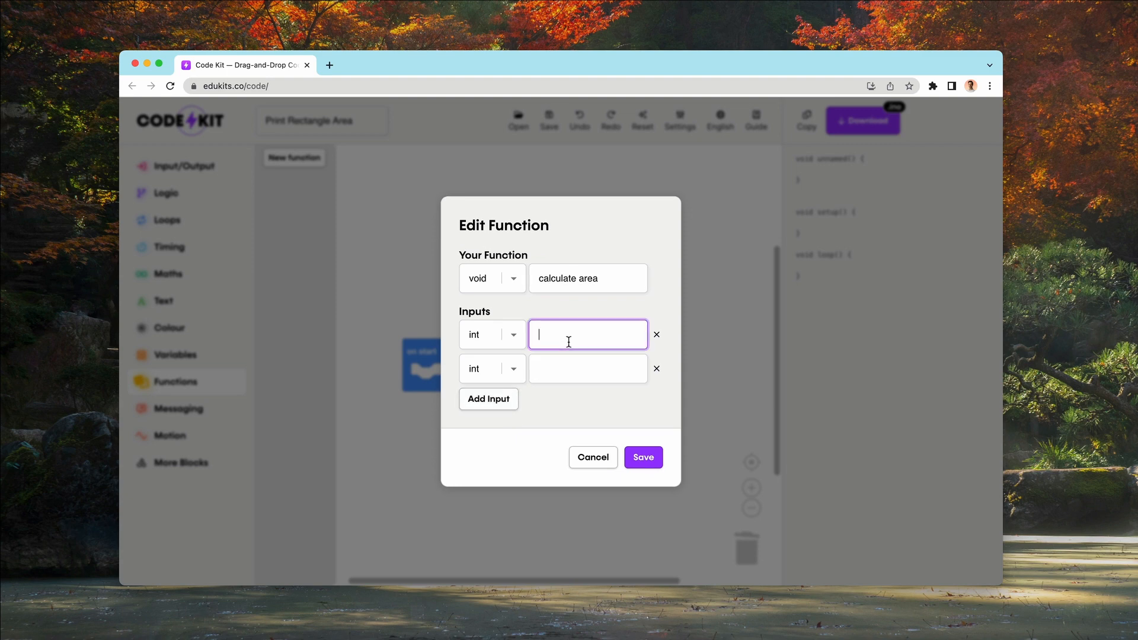
pyautogui.write('length')
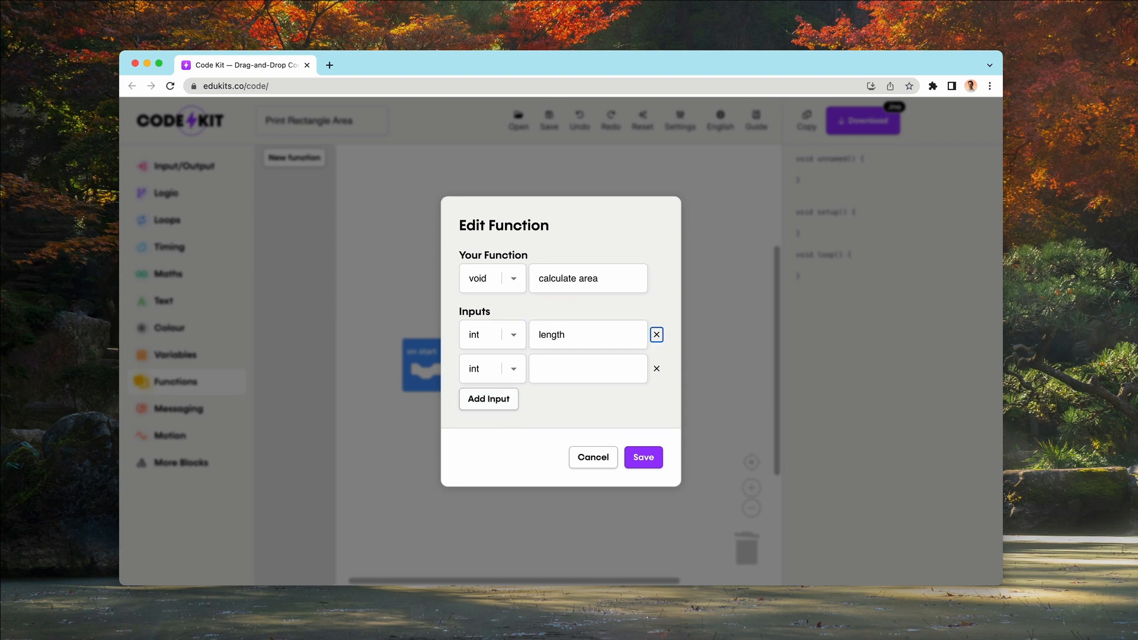
pyautogui.write('width')
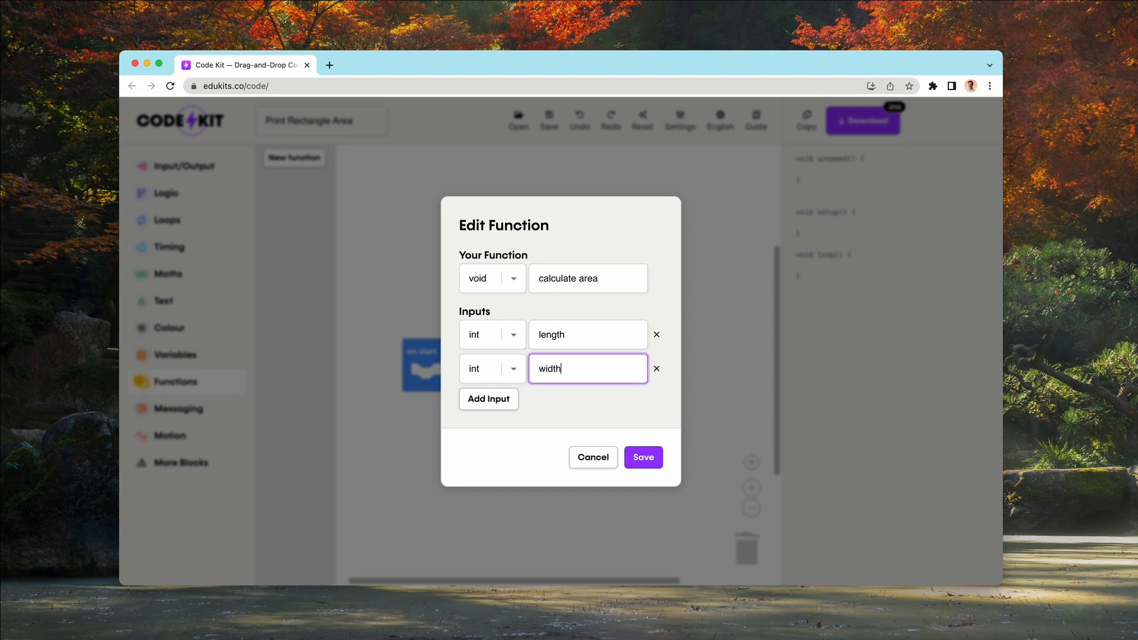
pyautogui.moveTo(574, 396)
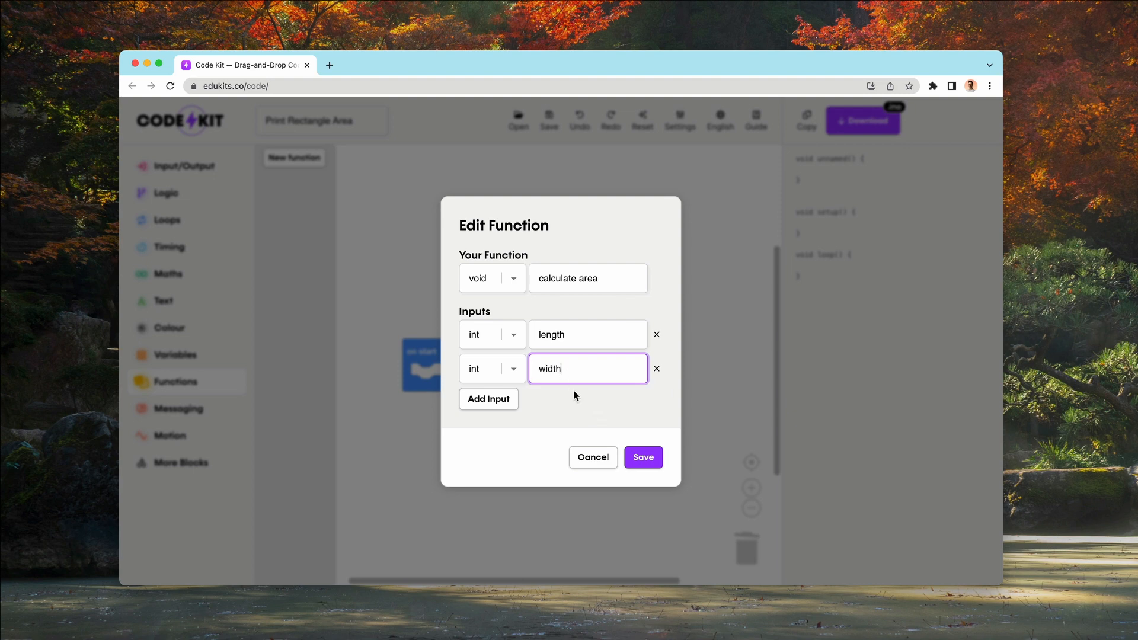
pyautogui.moveTo(515, 320)
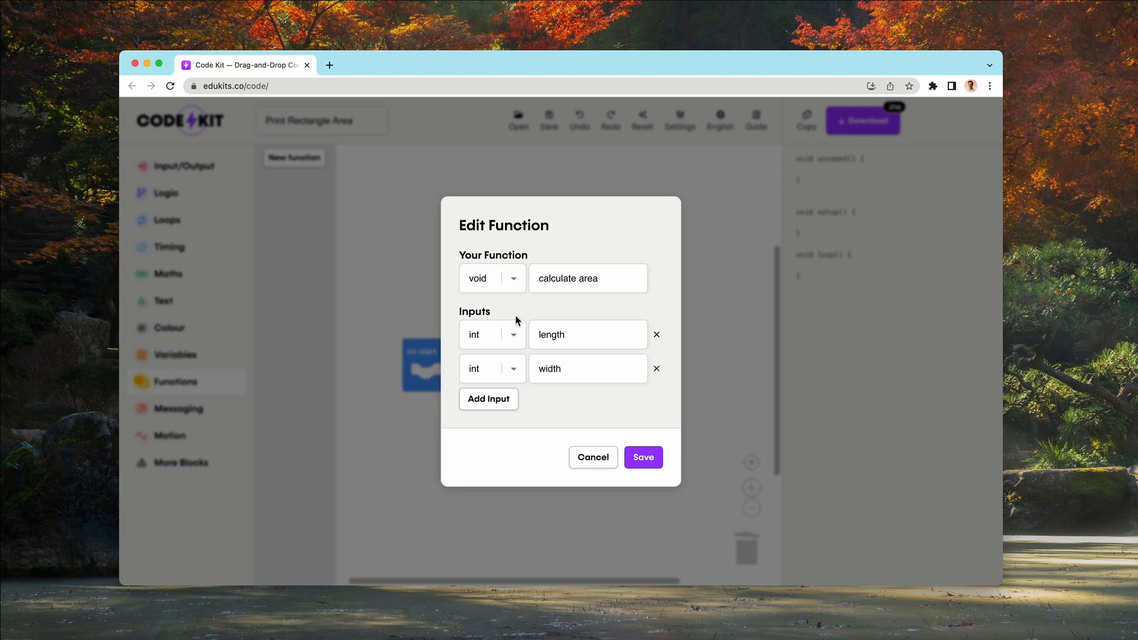
# Change the function's return type from void to int, keeping inputs length and width.
pyautogui.click(491, 278)
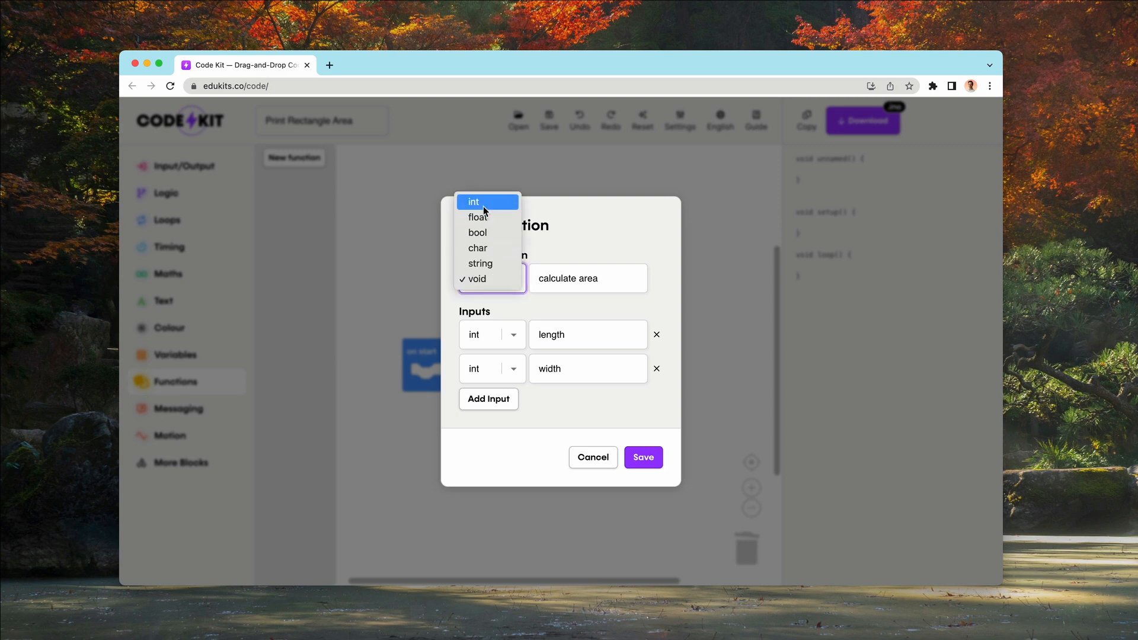
pyautogui.click(472, 202)
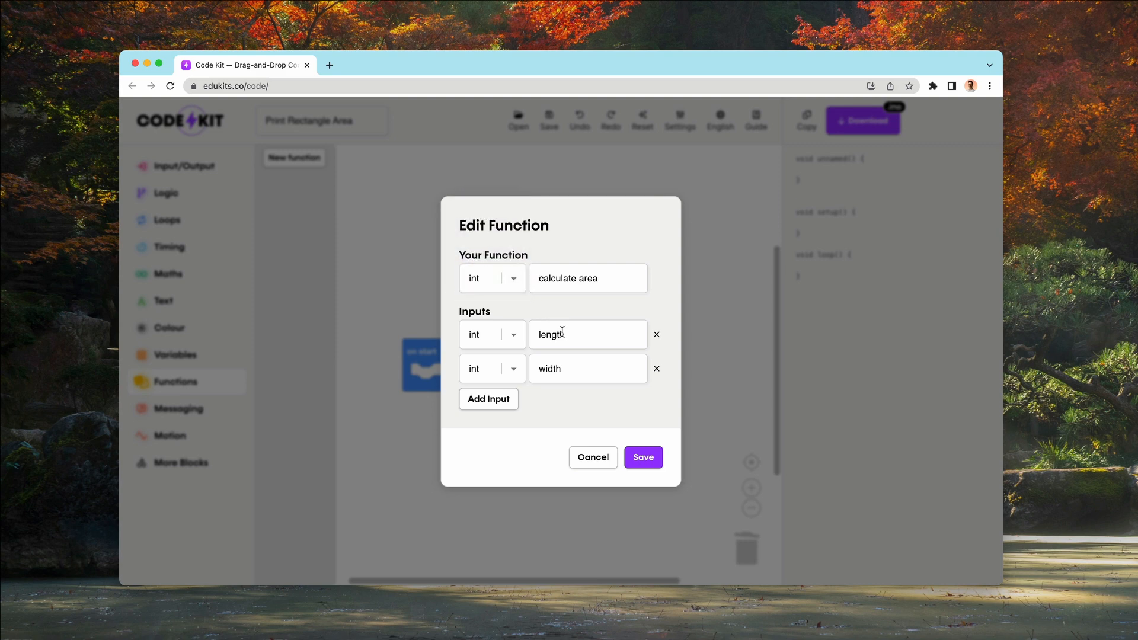
pyautogui.click(588, 335)
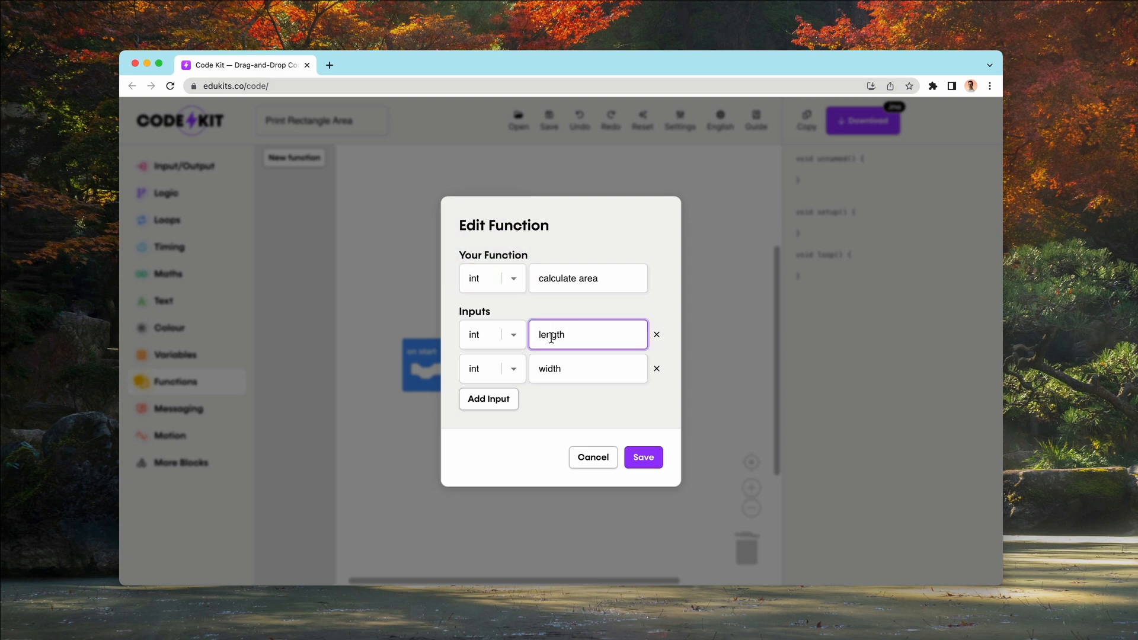
pyautogui.click(588, 368)
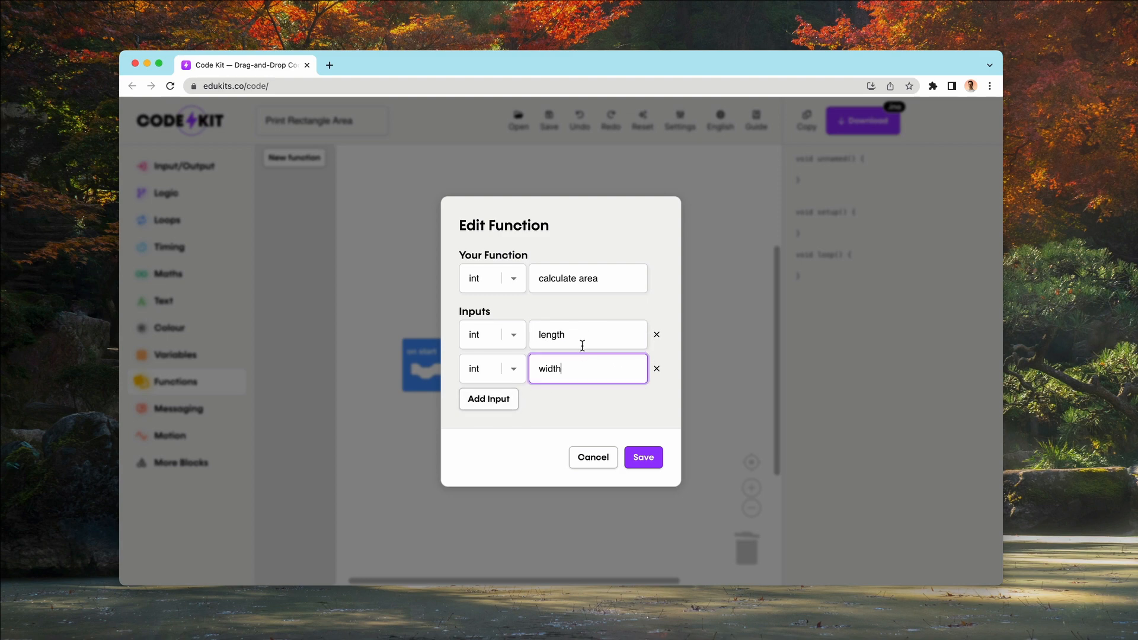
pyautogui.click(492, 278)
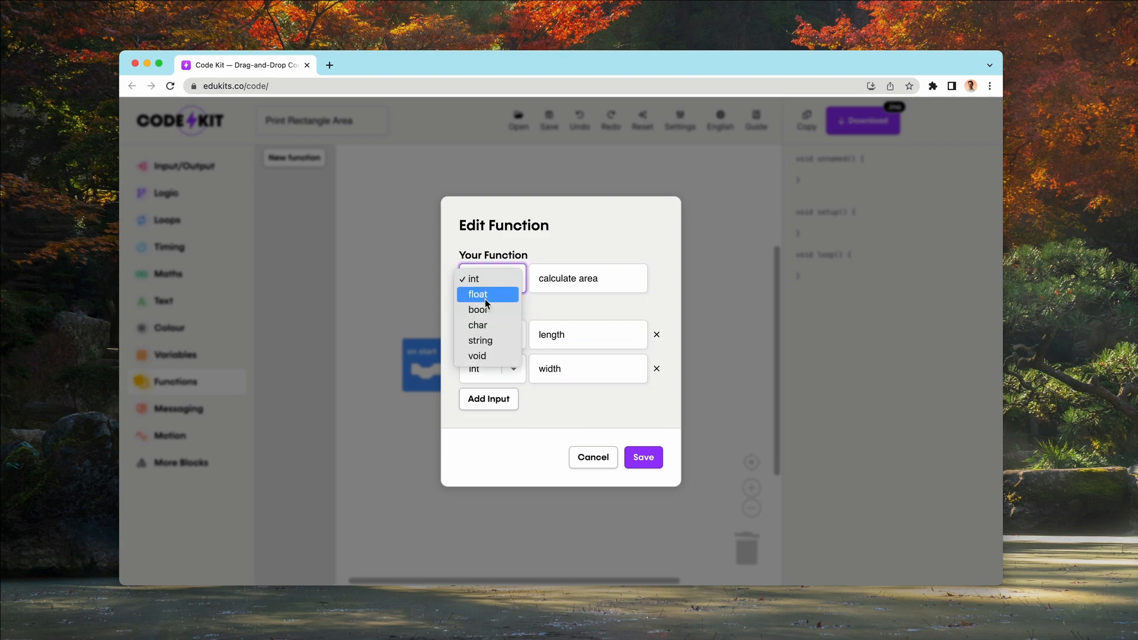
pyautogui.moveTo(541, 312)
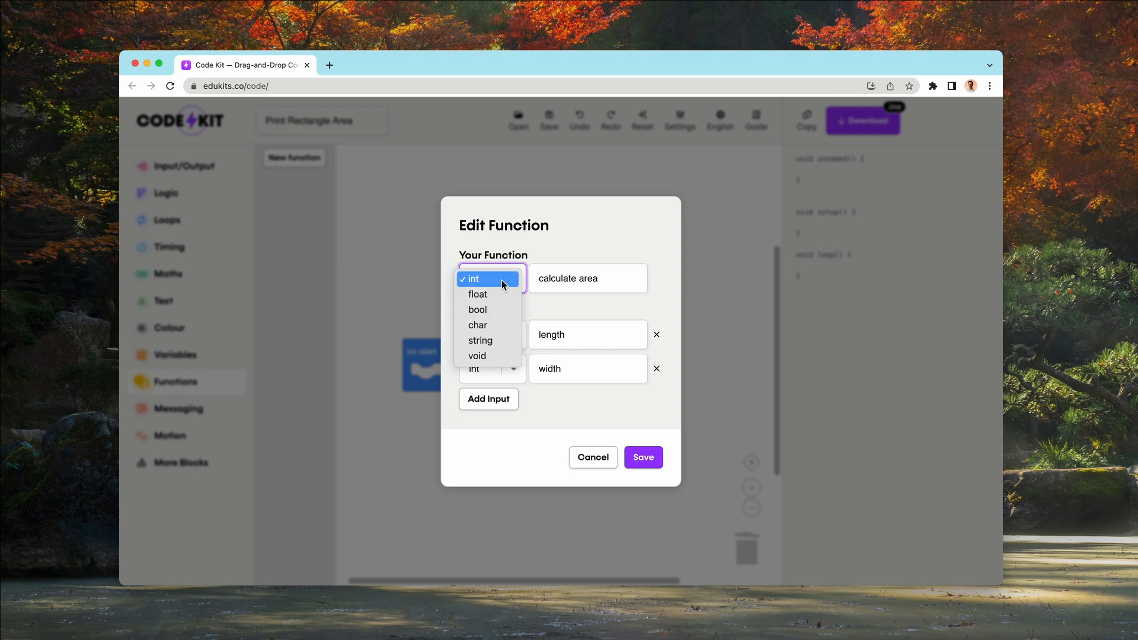
pyautogui.click(473, 278)
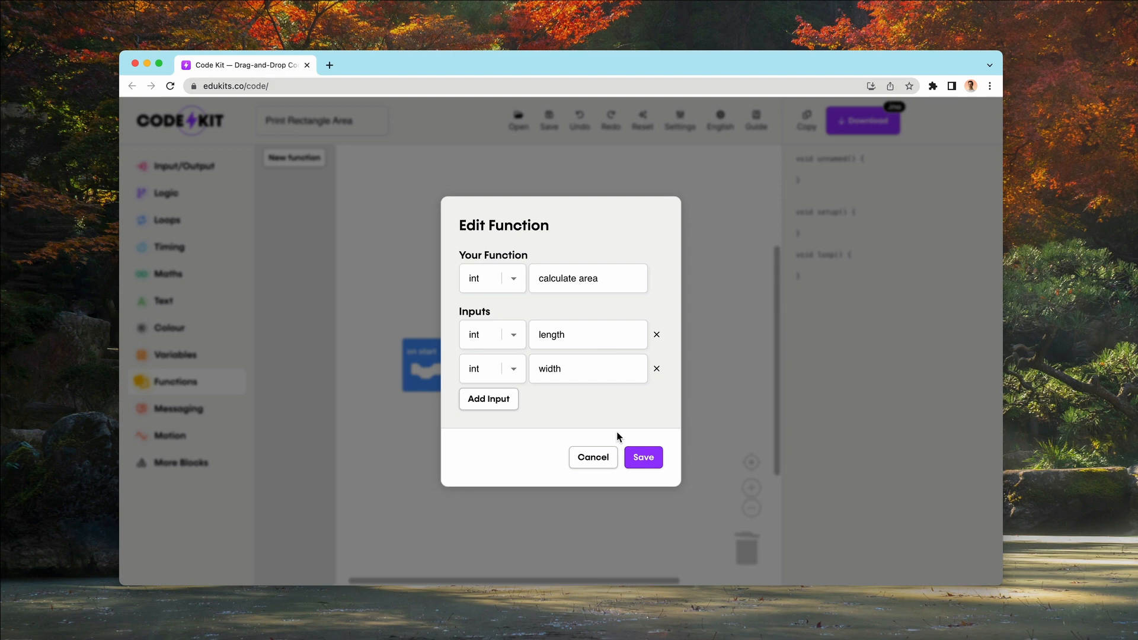
pyautogui.moveTo(641, 456)
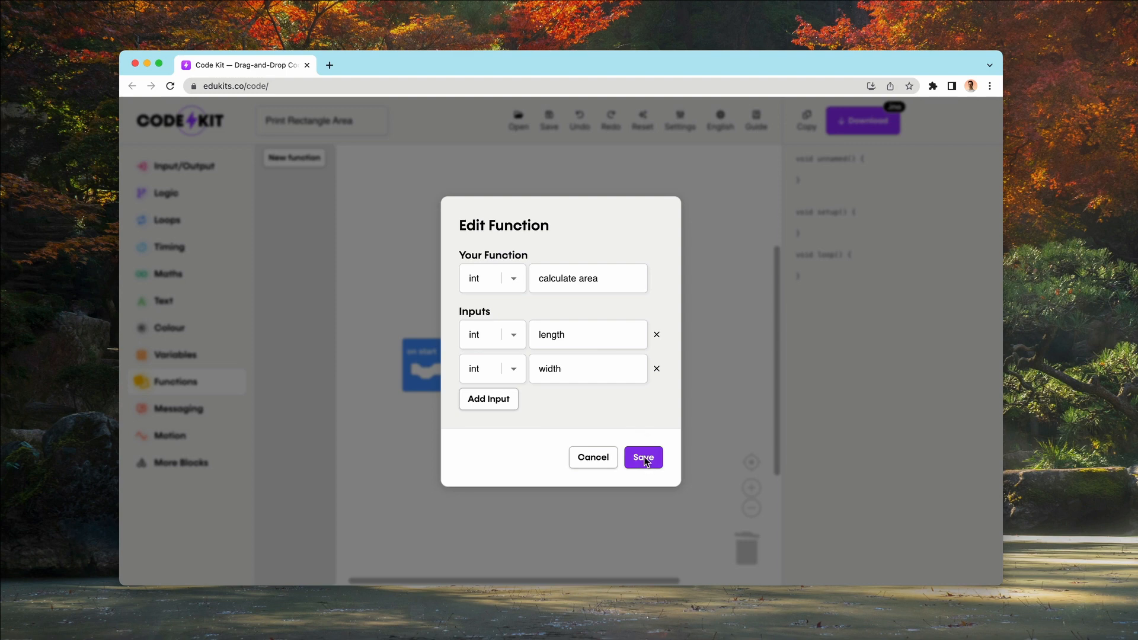
# Save the int calculate area(length, width) function onto the canvas.
pyautogui.click(641, 457)
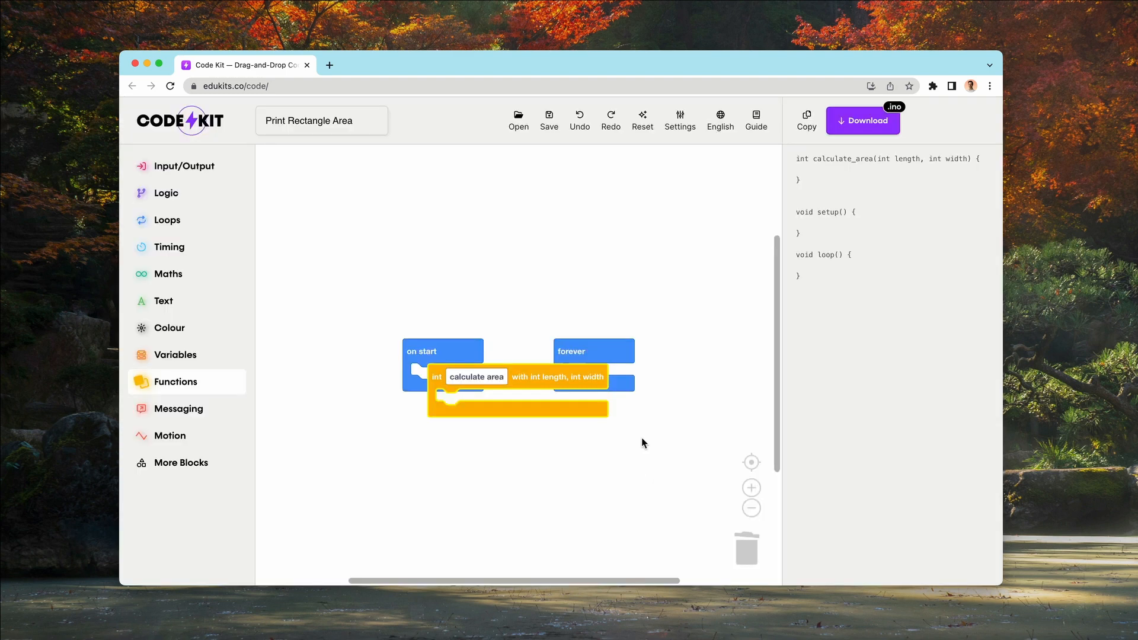
pyautogui.moveTo(611, 411)
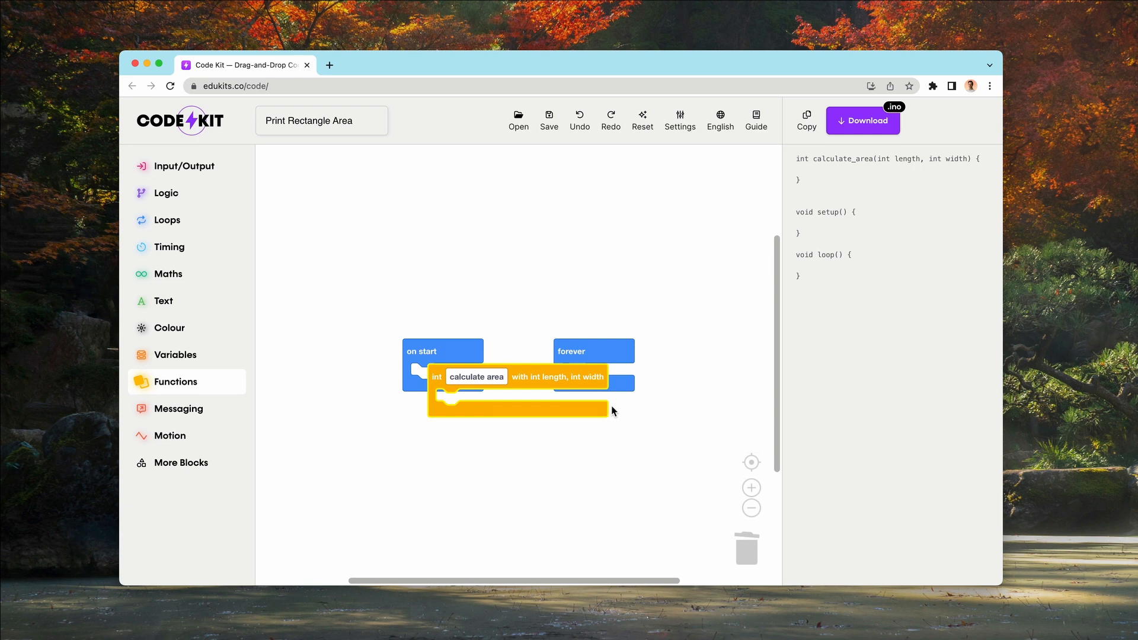
pyautogui.moveTo(585, 407)
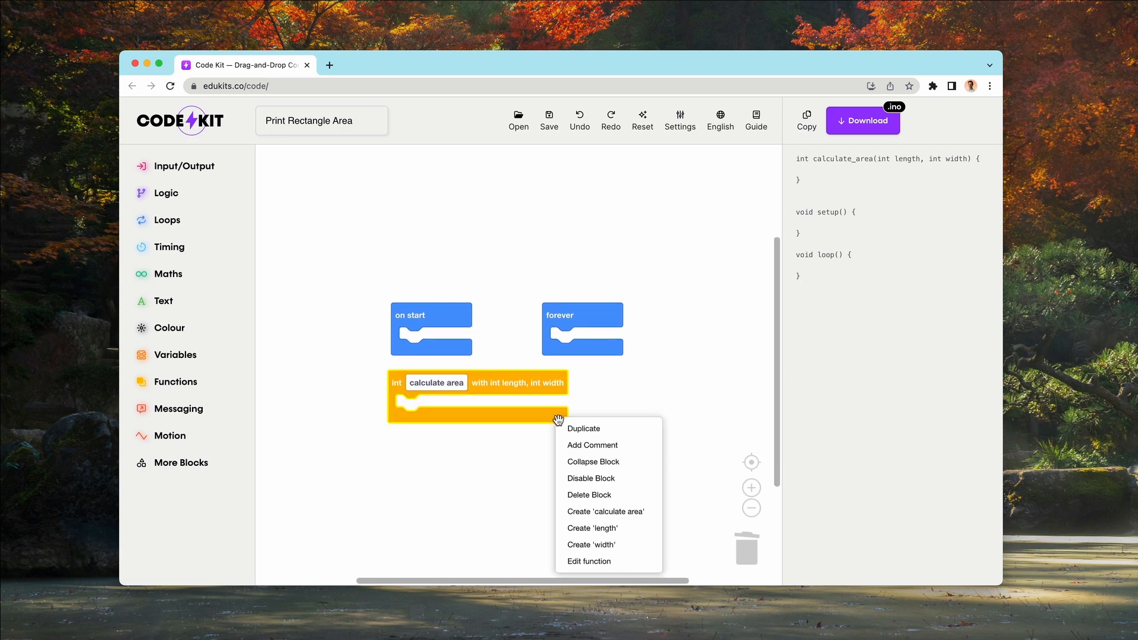
pyautogui.moveTo(608, 527)
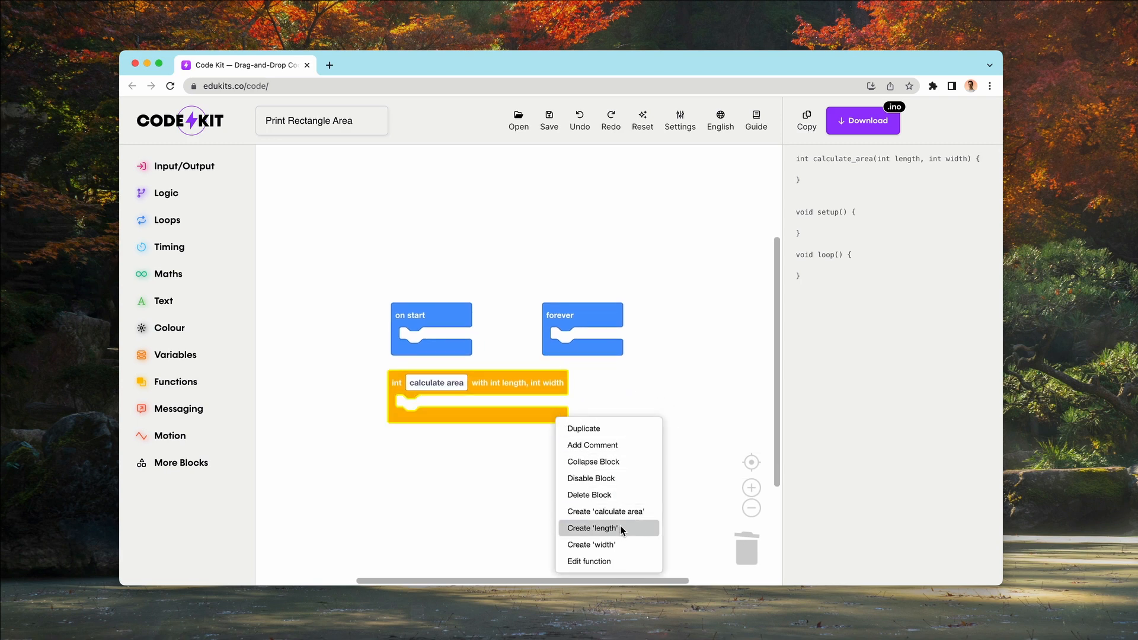
pyautogui.moveTo(618, 545)
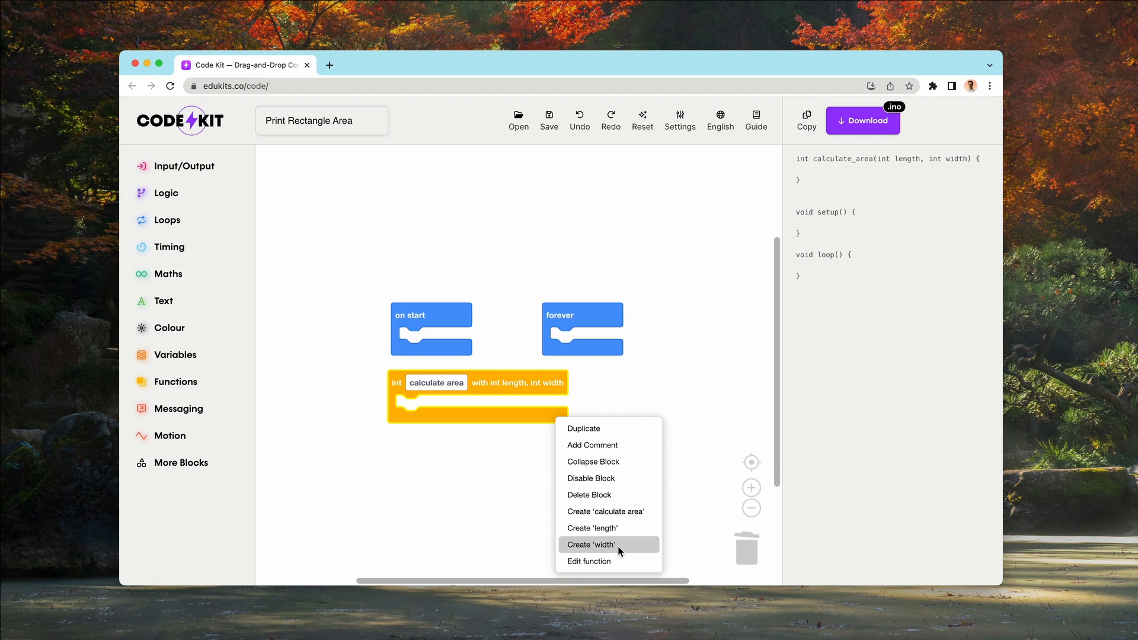
pyautogui.moveTo(640, 516)
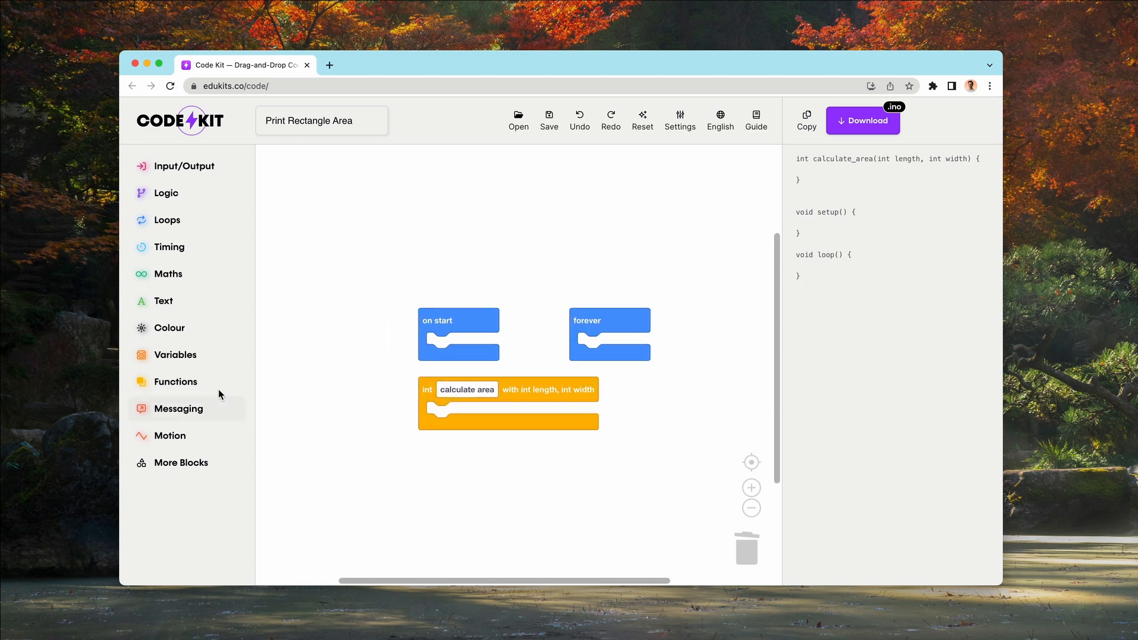
pyautogui.click(175, 381)
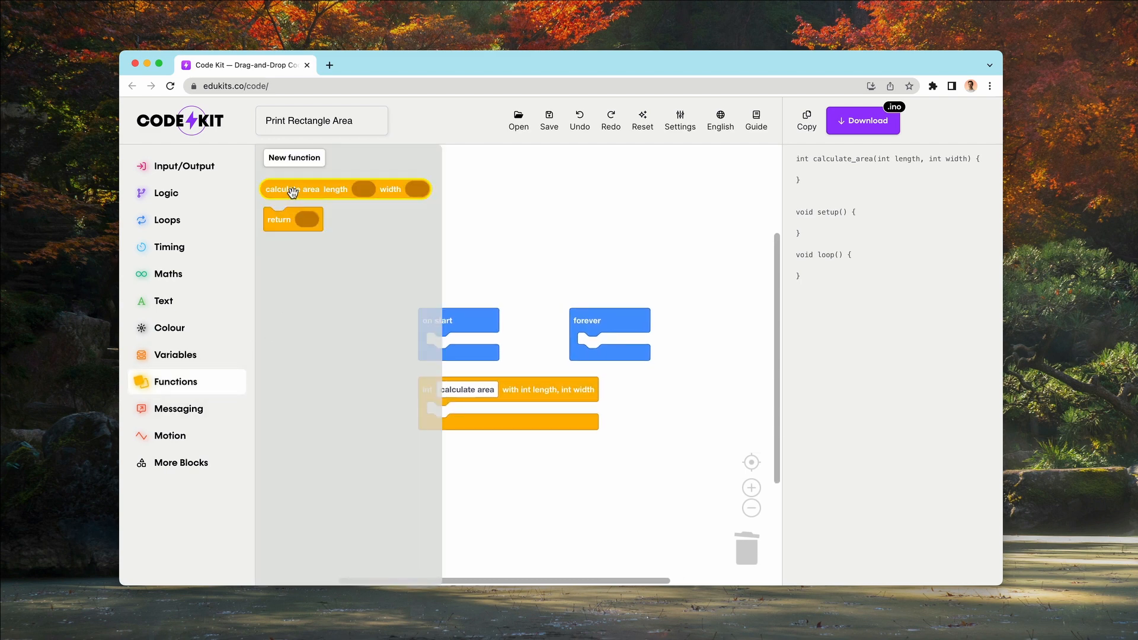
pyautogui.moveTo(293, 206)
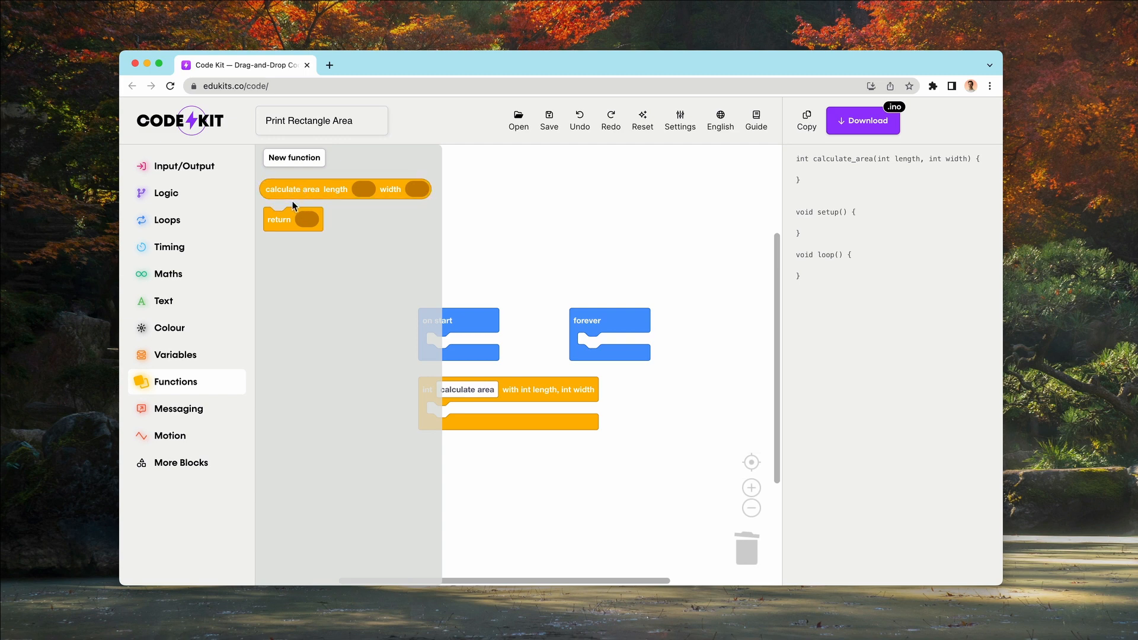
pyautogui.moveTo(369, 190)
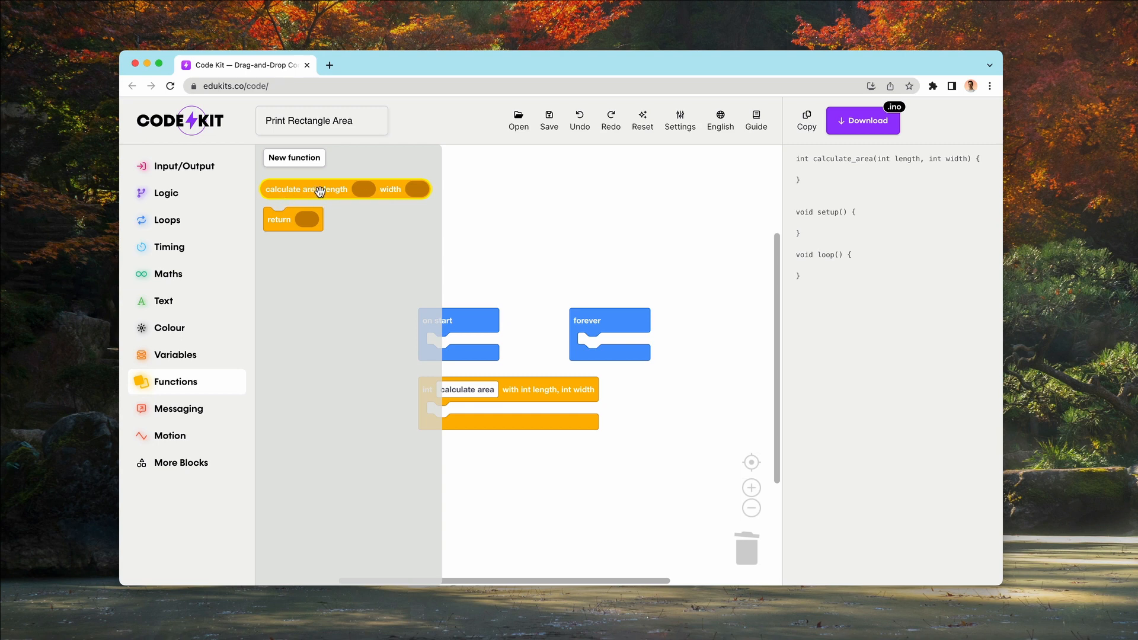
pyautogui.moveTo(283, 223)
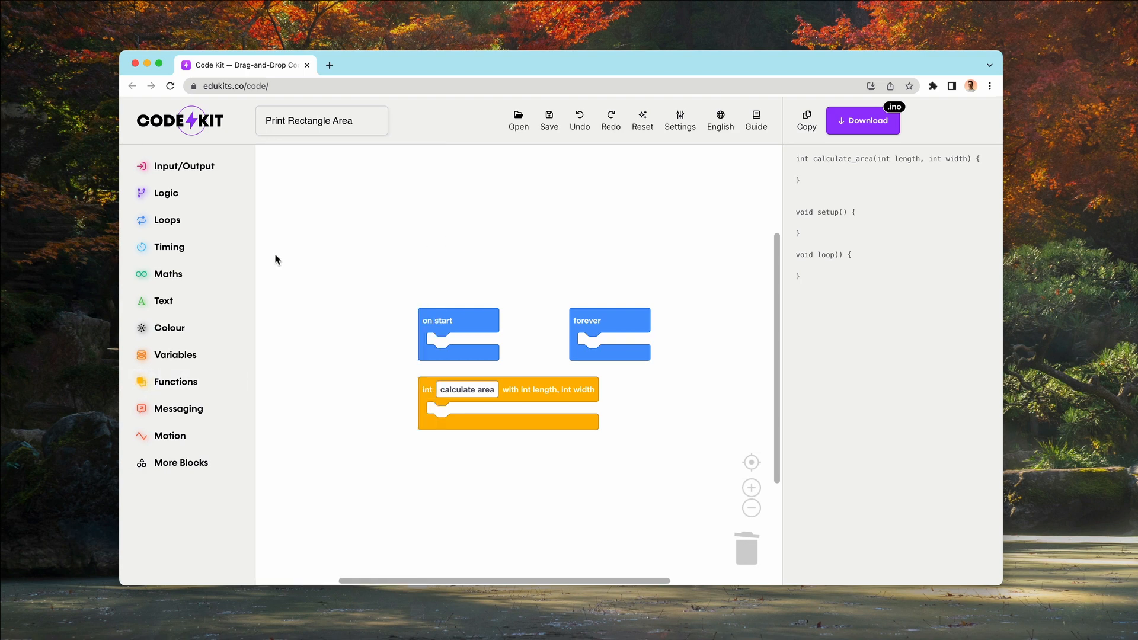
pyautogui.moveTo(257, 301)
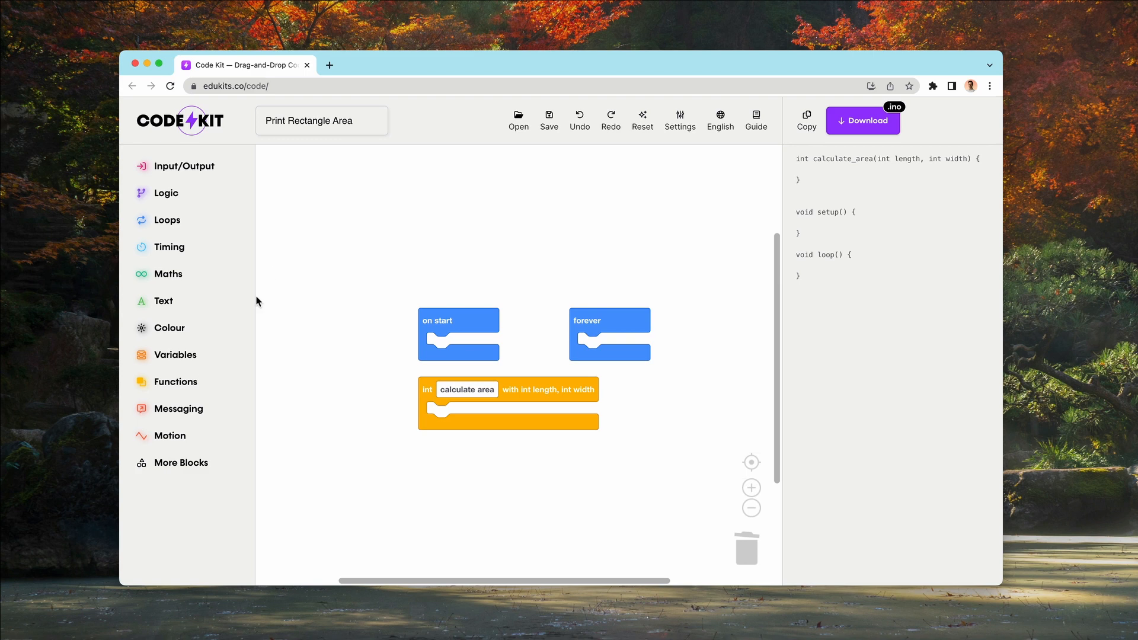
pyautogui.moveTo(278, 304)
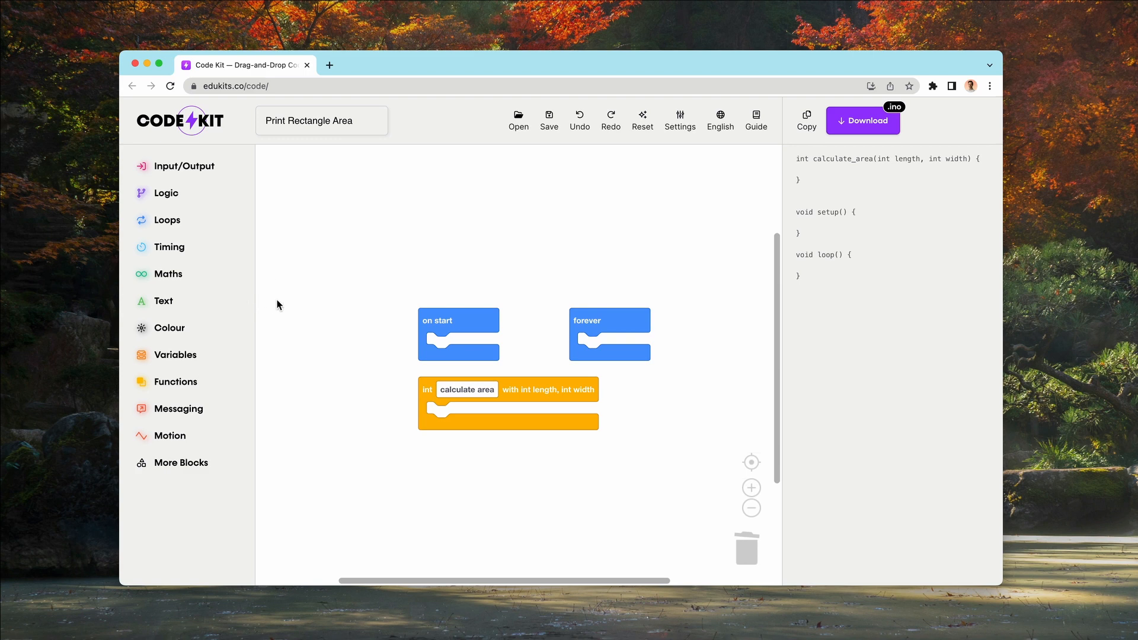
# Start serial in on start at 9600 baud instead of 300.
pyautogui.click(177, 408)
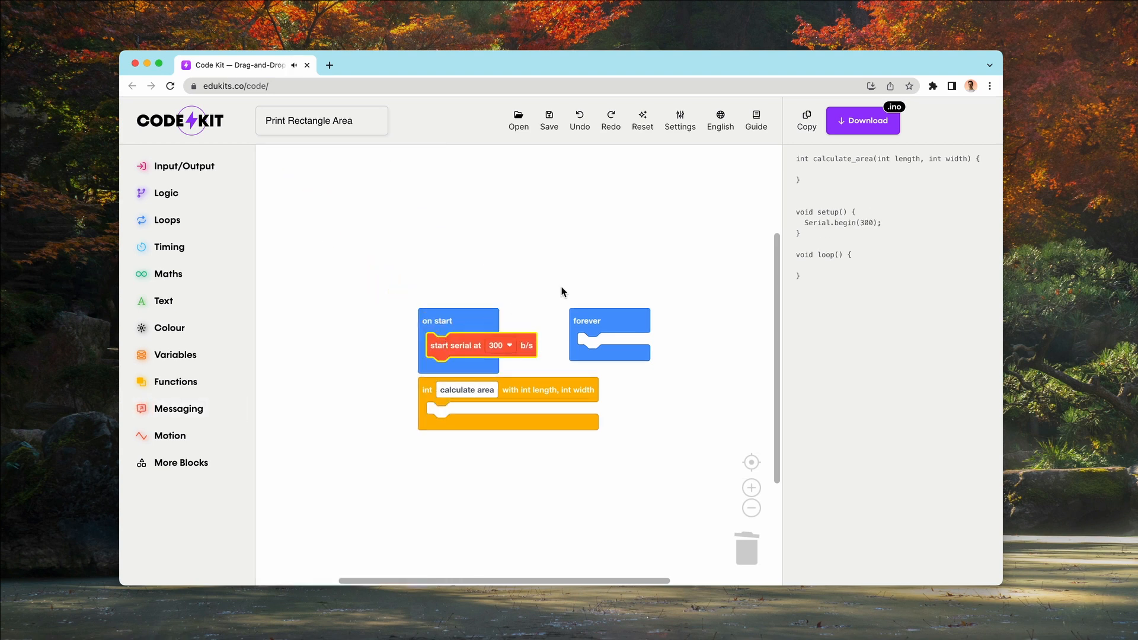
pyautogui.click(501, 328)
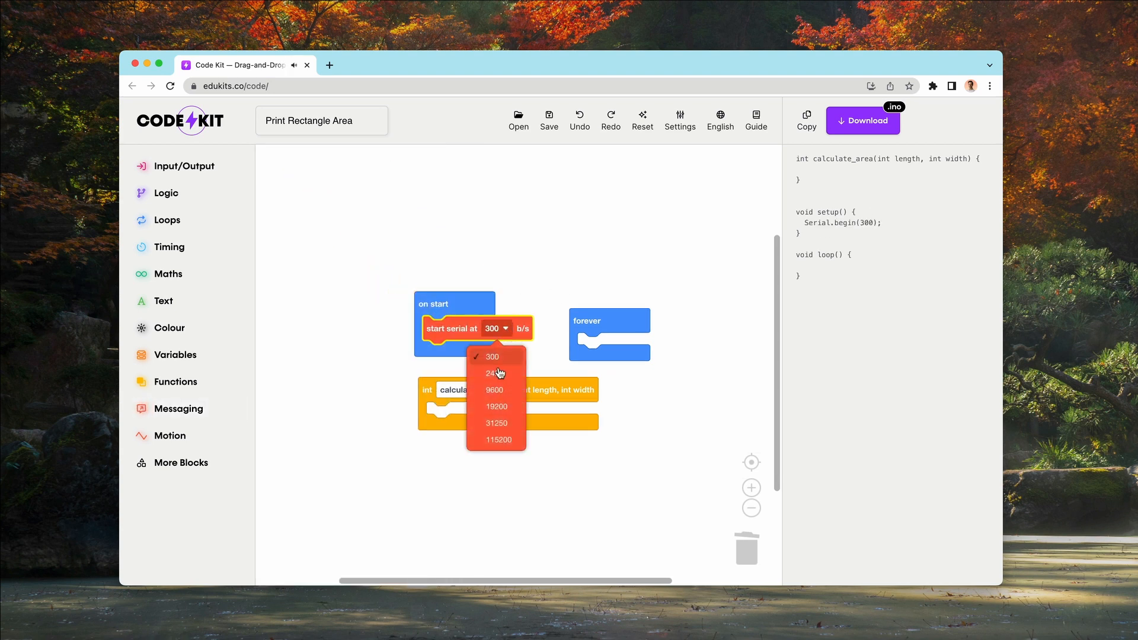
pyautogui.click(493, 390)
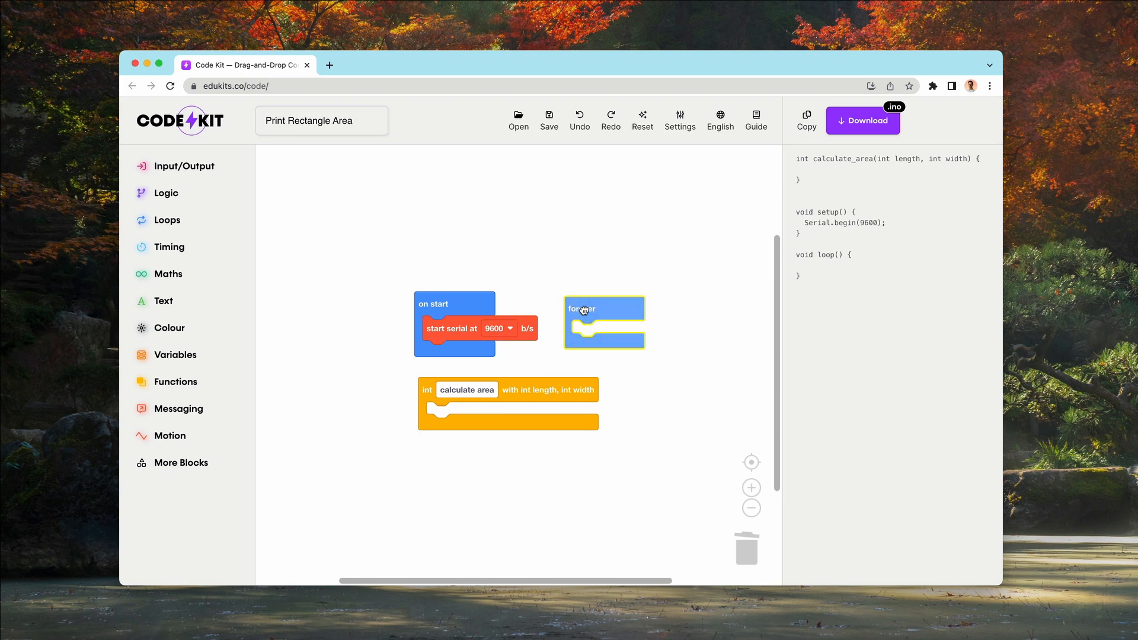
pyautogui.moveTo(211, 364)
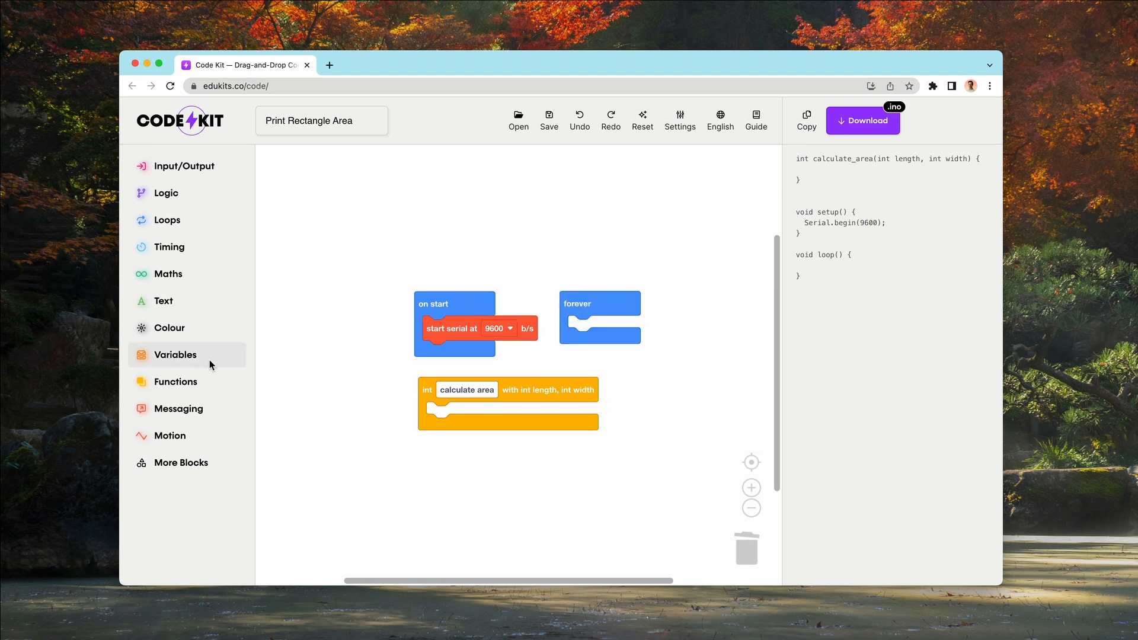
pyautogui.moveTo(190, 408)
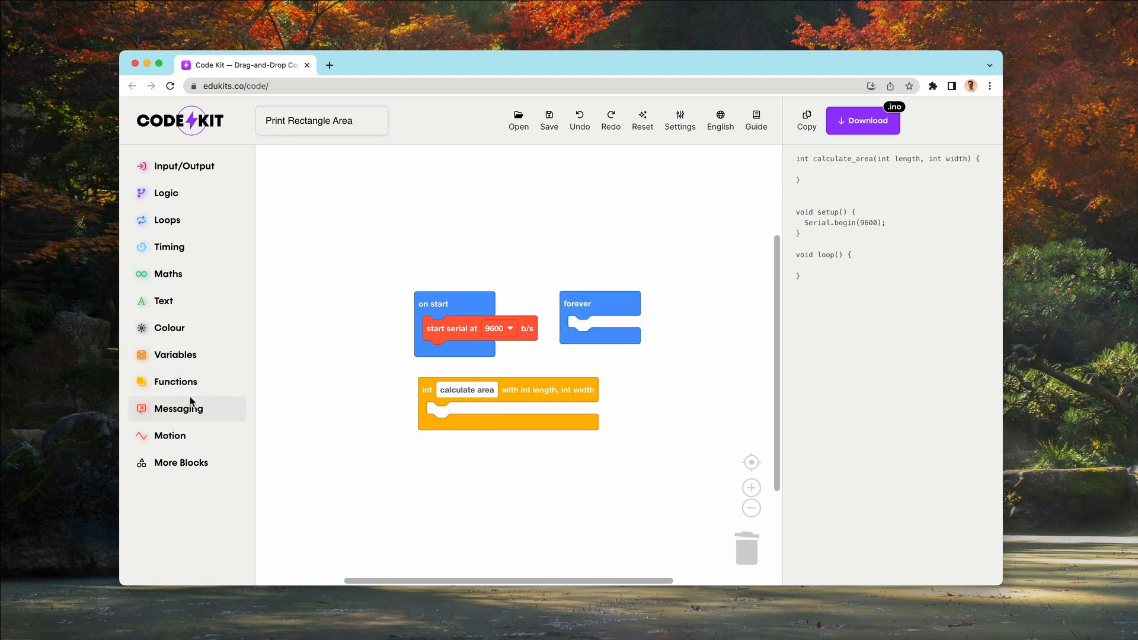
# Make forever send the calculate area call followed by a newline.
pyautogui.click(178, 408)
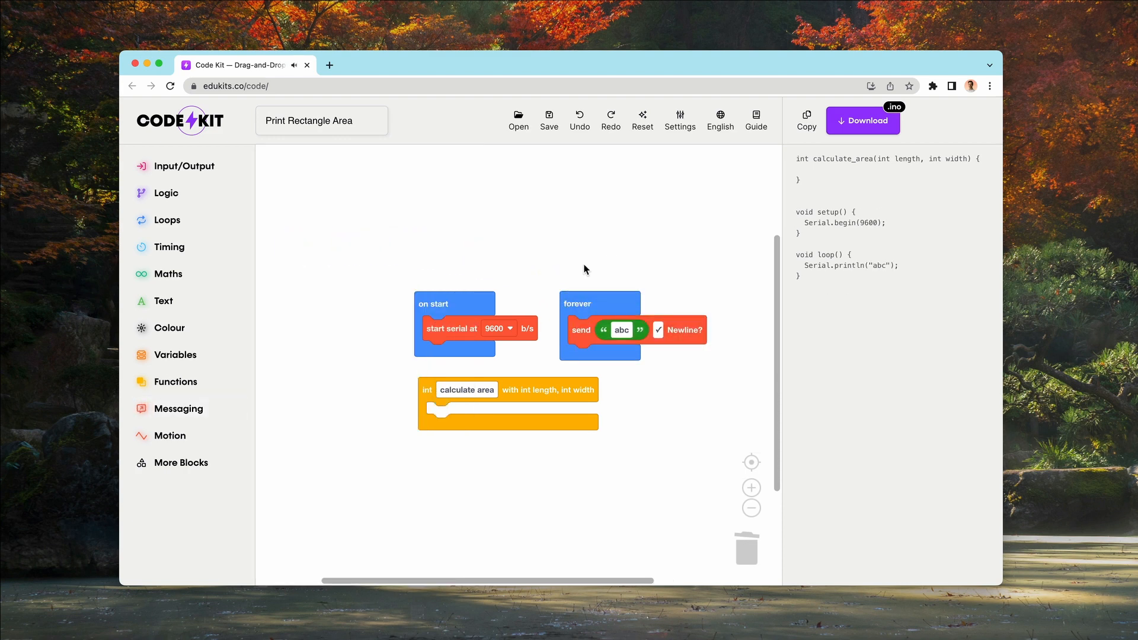
pyautogui.moveTo(185, 384)
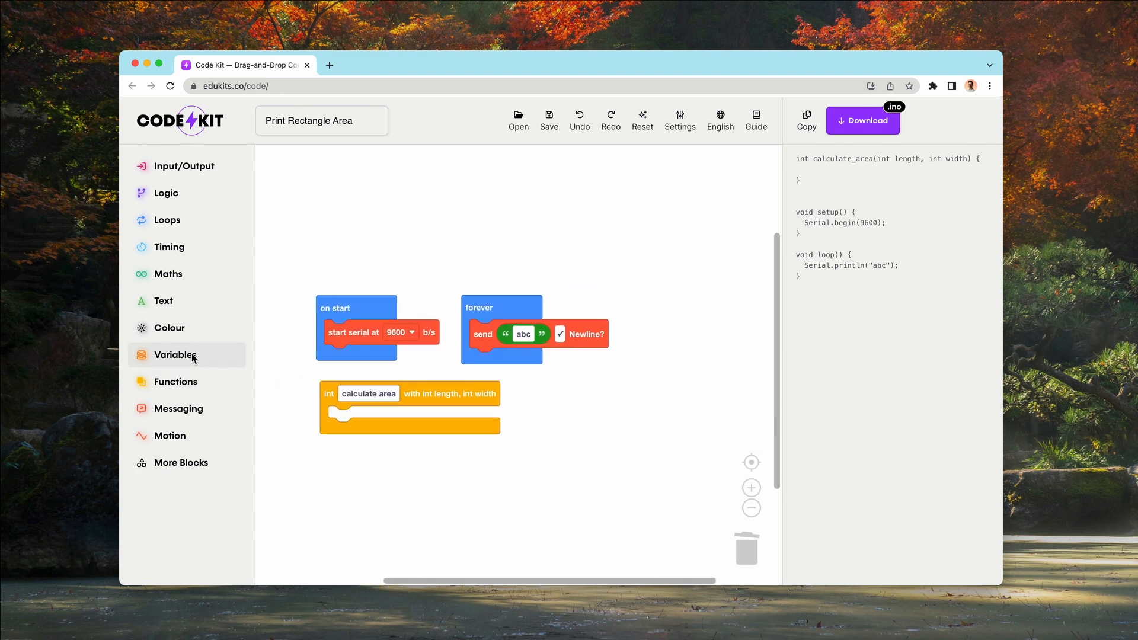
pyautogui.click(175, 381)
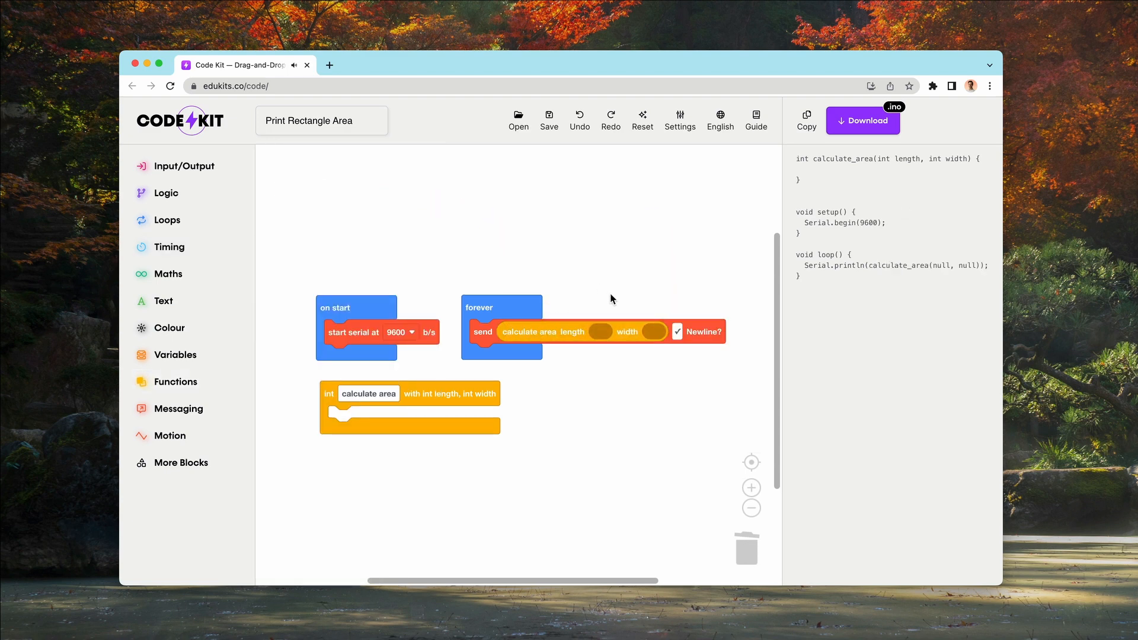
pyautogui.moveTo(621, 358)
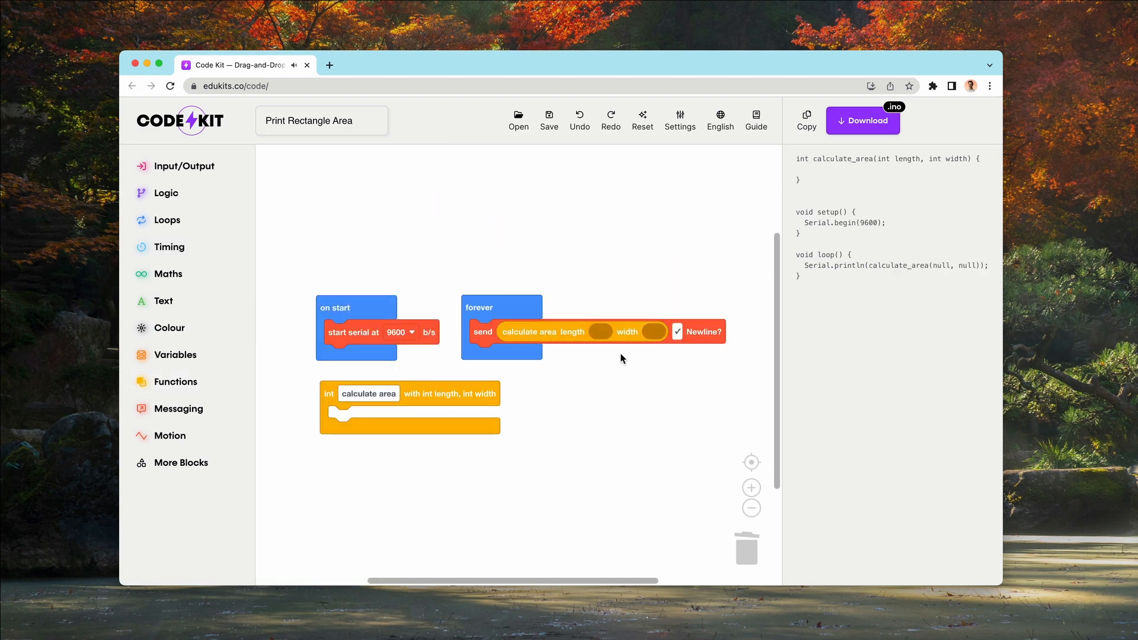
pyautogui.moveTo(576, 339)
pyautogui.write('4')
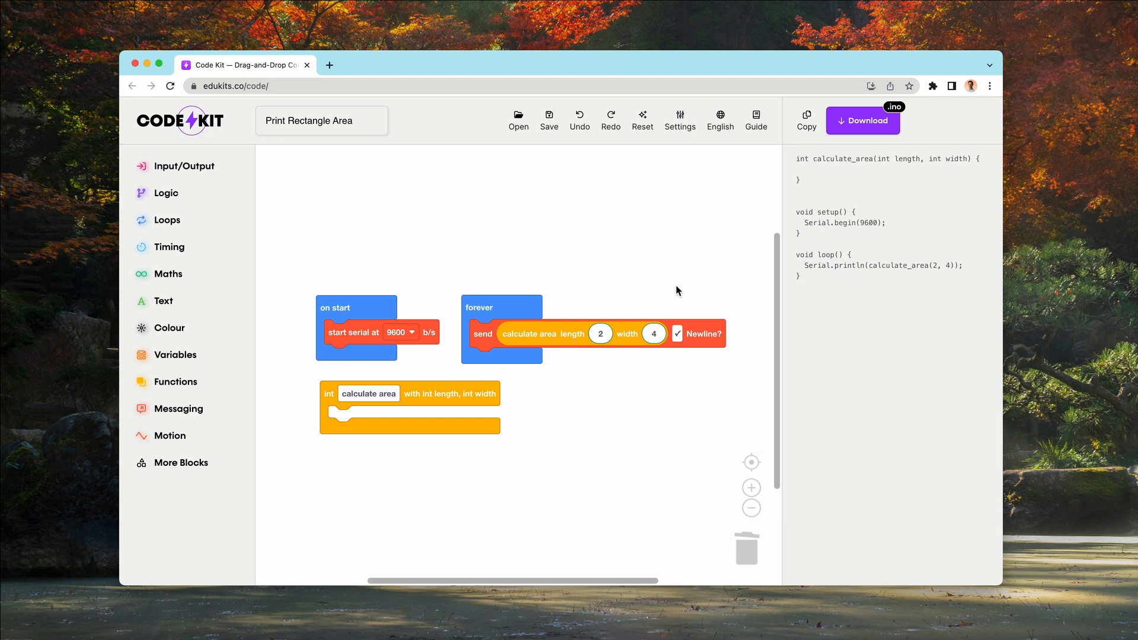
pyautogui.moveTo(490, 390)
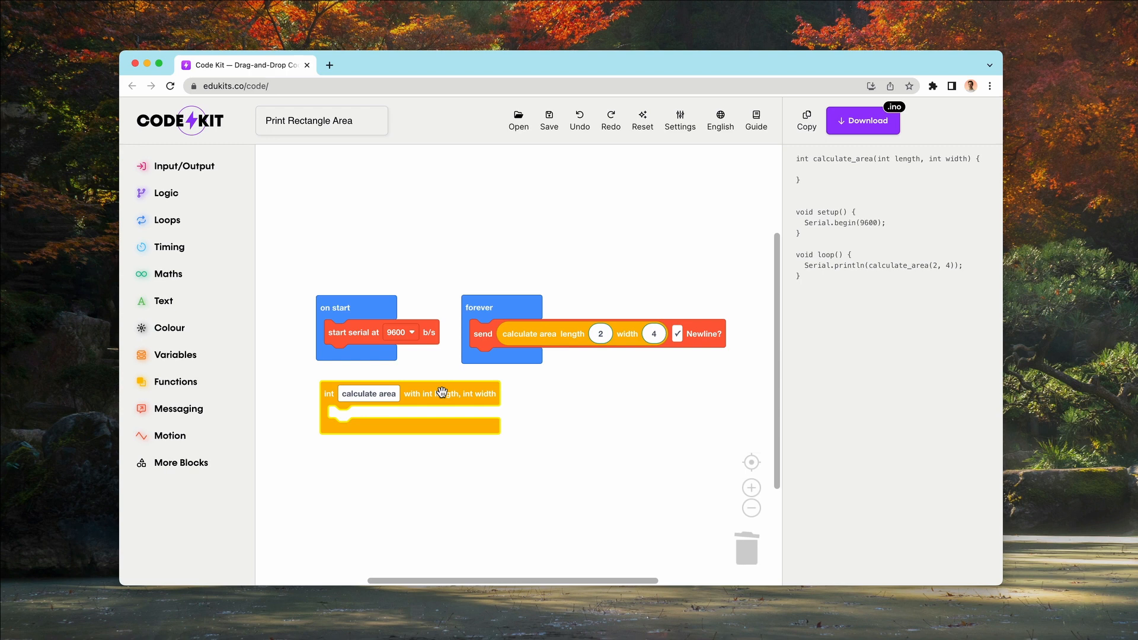
pyautogui.moveTo(43, 193)
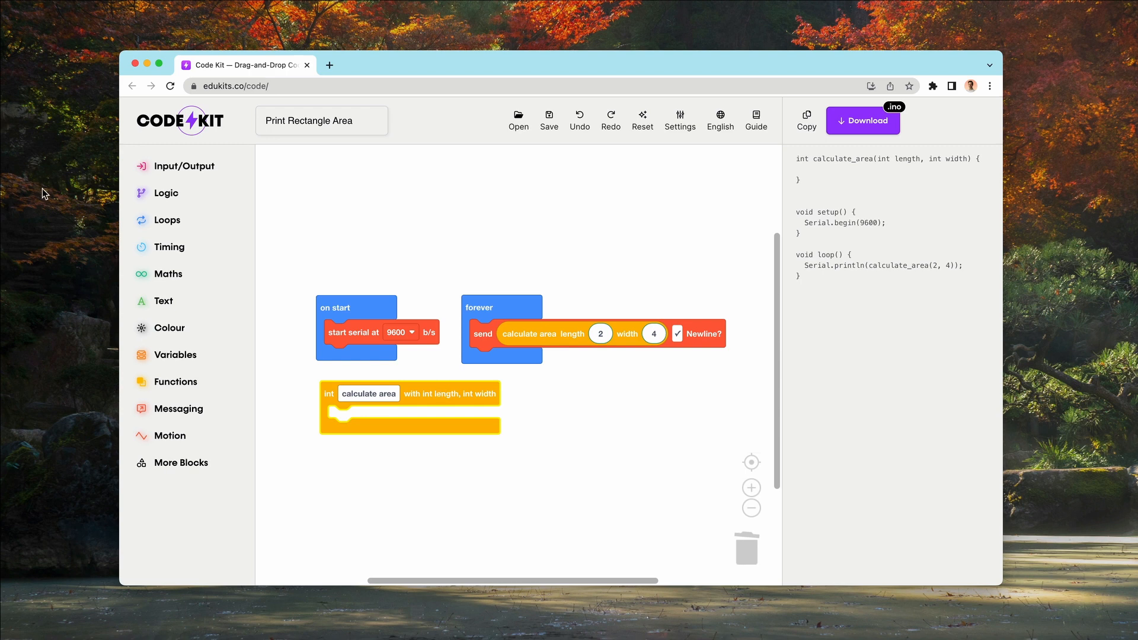
# Give calculate area a return block holding the Maths '1 + 1' sum.
pyautogui.click(167, 274)
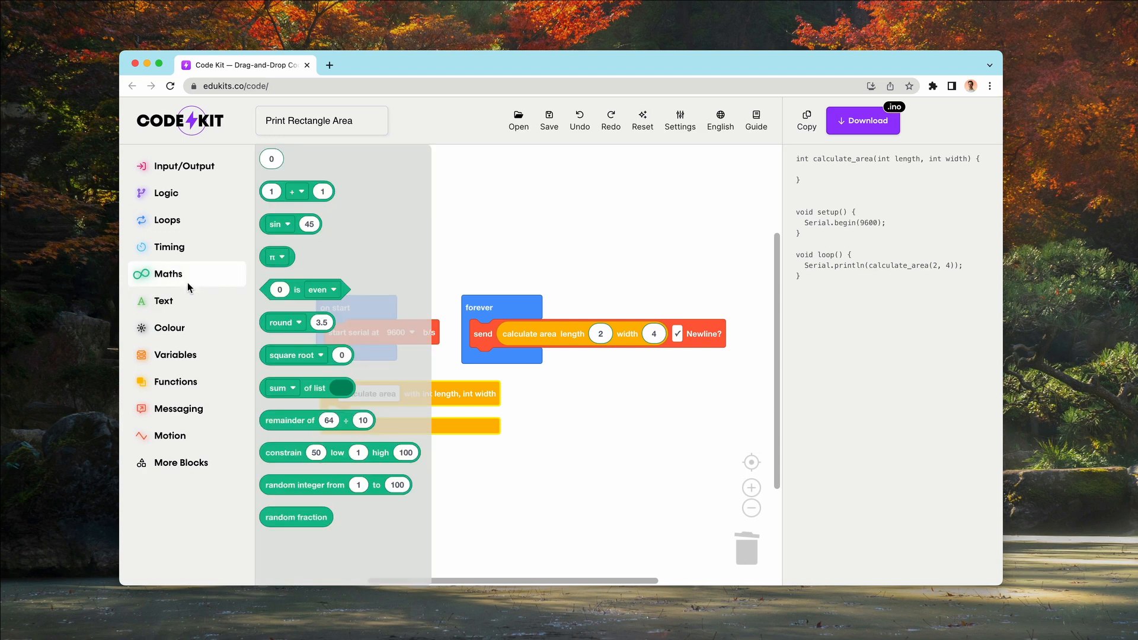
pyautogui.moveTo(9, 417)
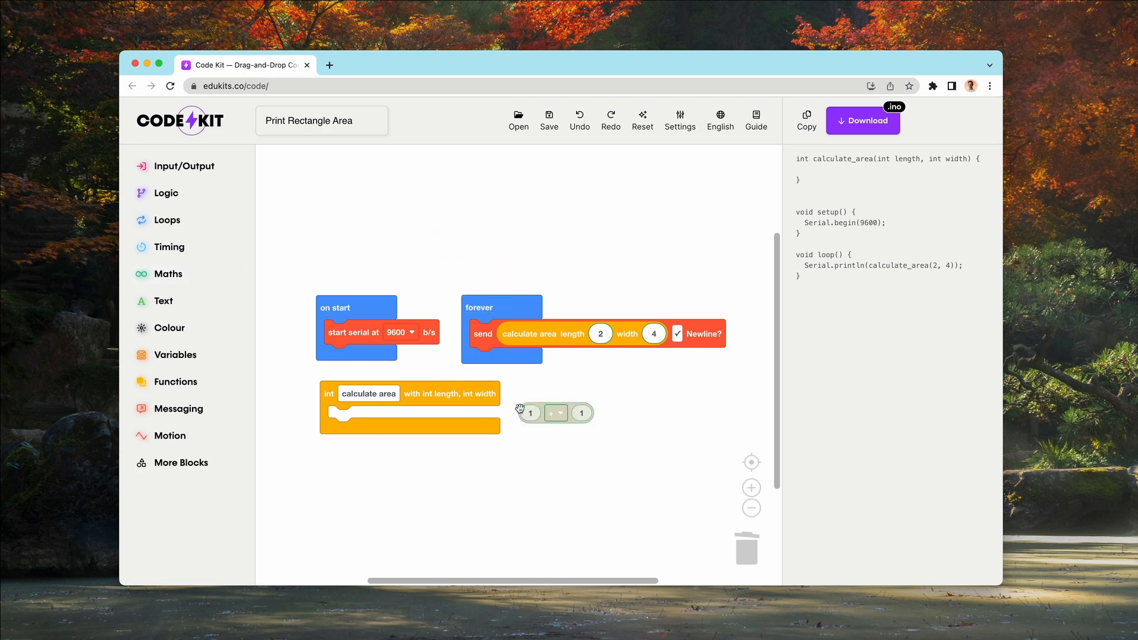
pyautogui.moveTo(200, 361)
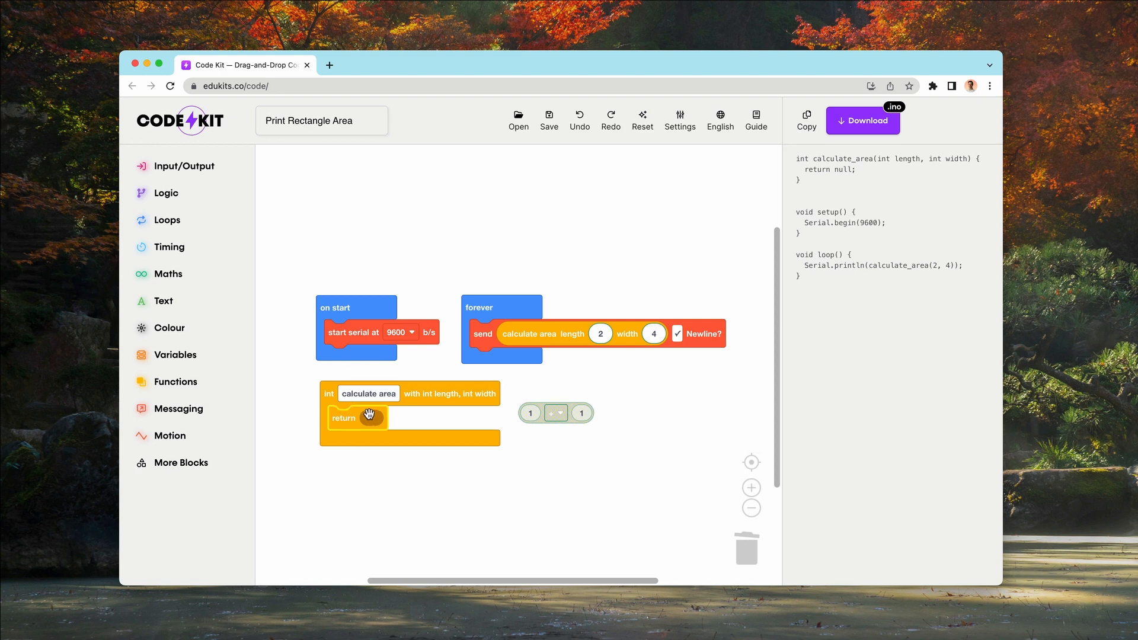
pyautogui.moveTo(484, 334)
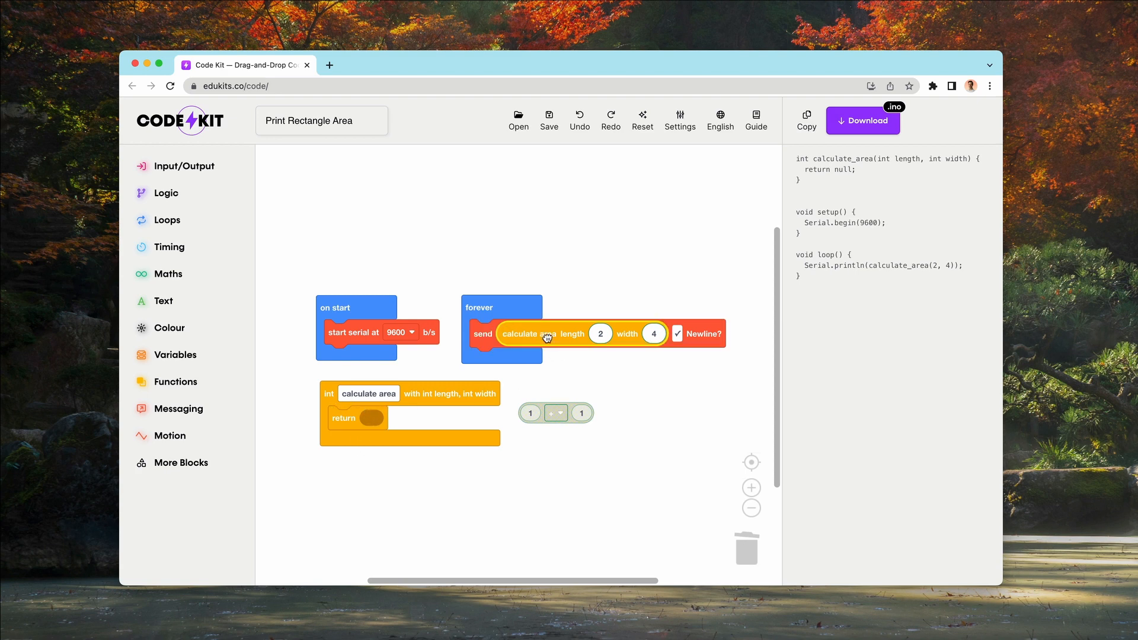
pyautogui.moveTo(622, 339)
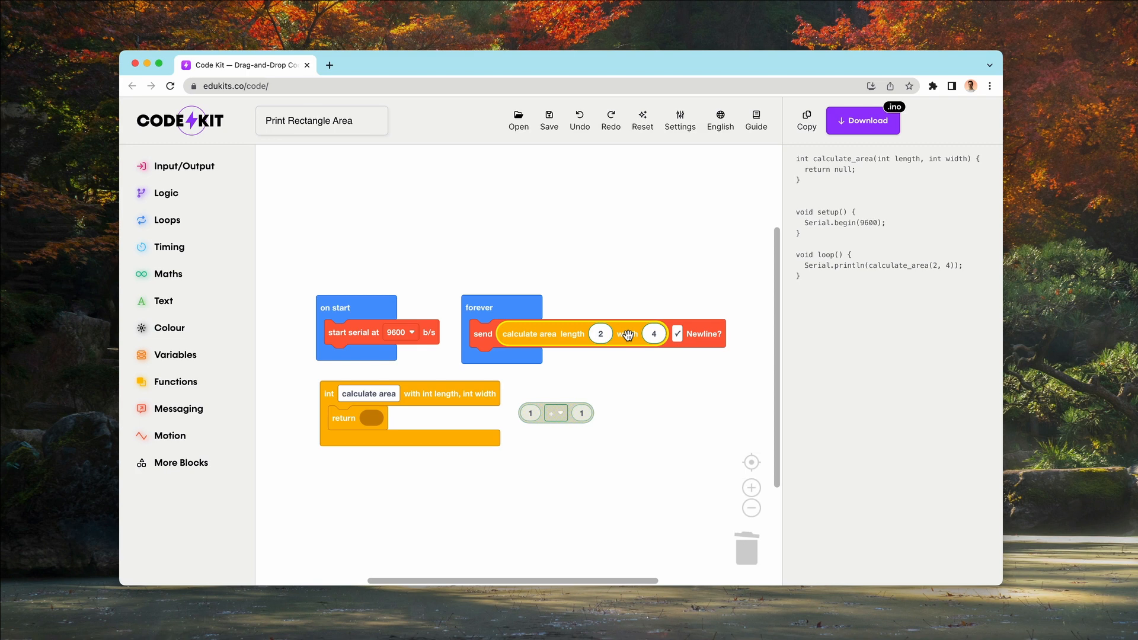
pyautogui.moveTo(565, 341)
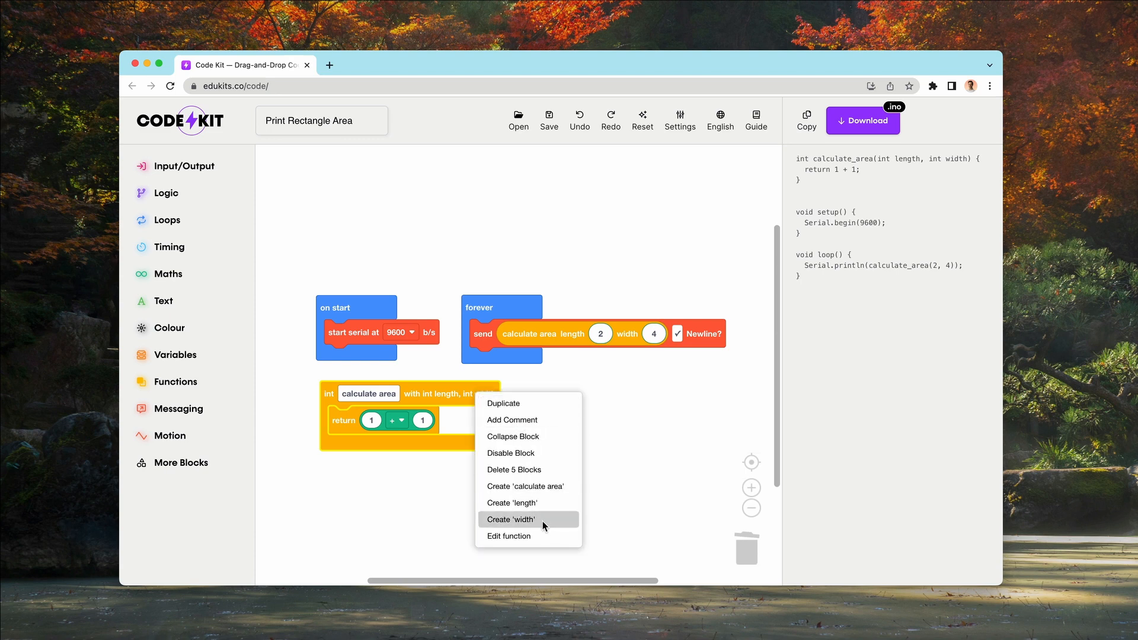
# Replace the sum with length × width so the function returns length * width.
pyautogui.click(511, 502)
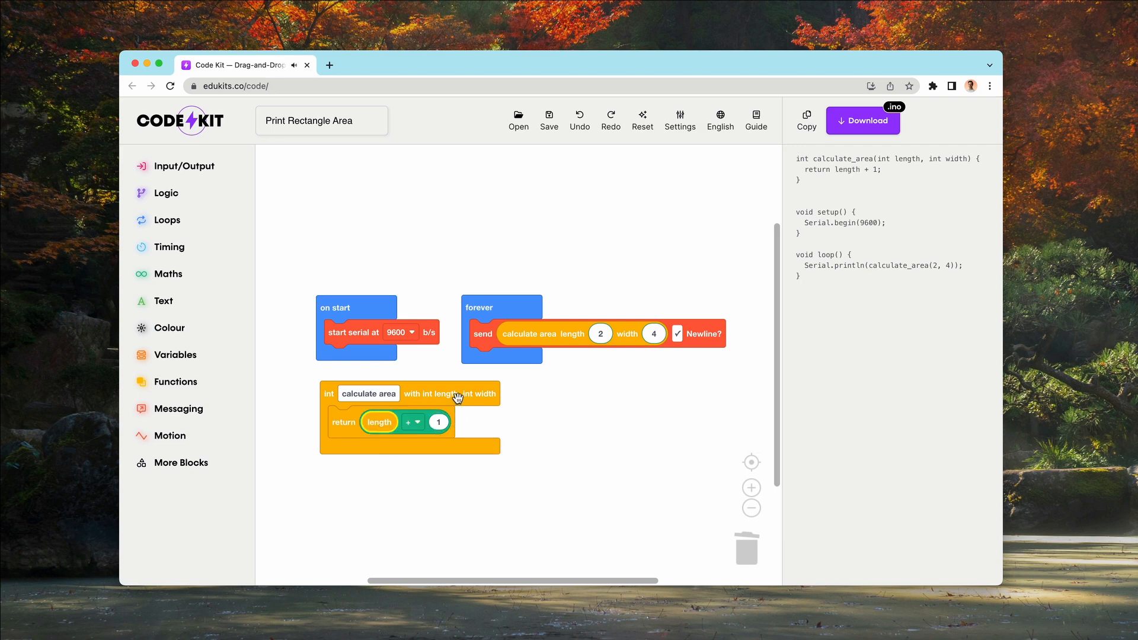
pyautogui.rightClick(456, 397)
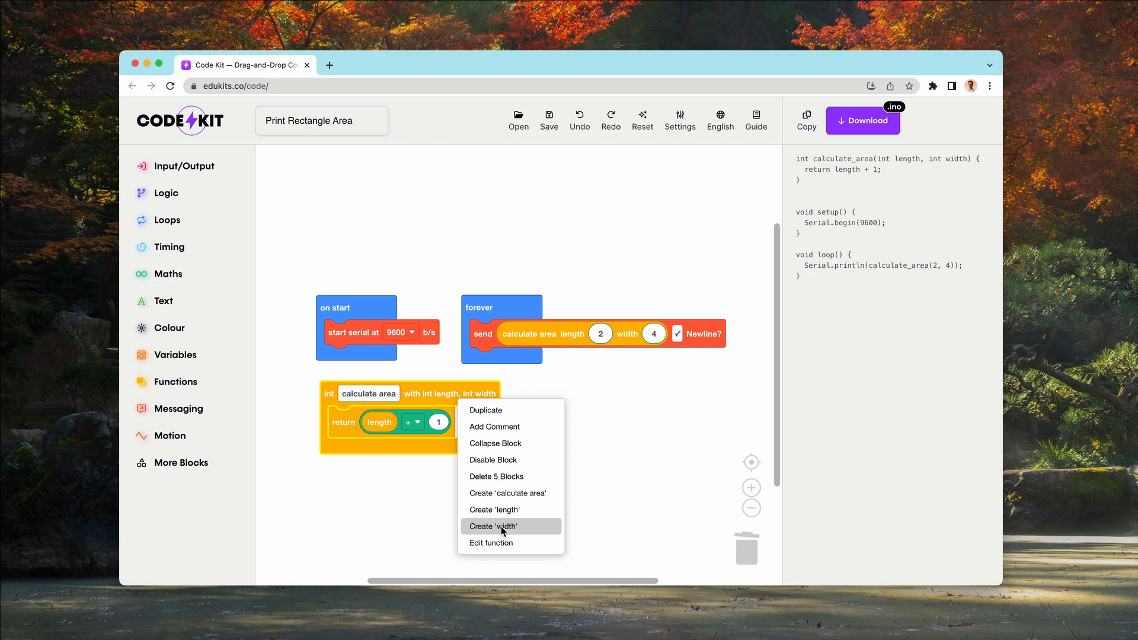
pyautogui.moveTo(522, 533)
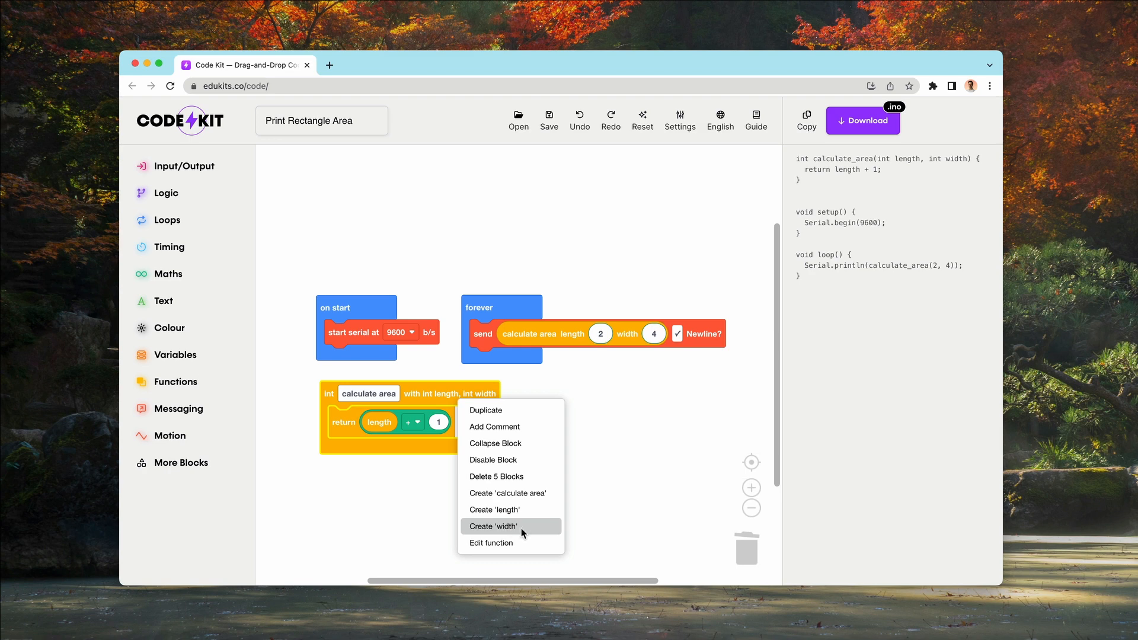
pyautogui.click(492, 527)
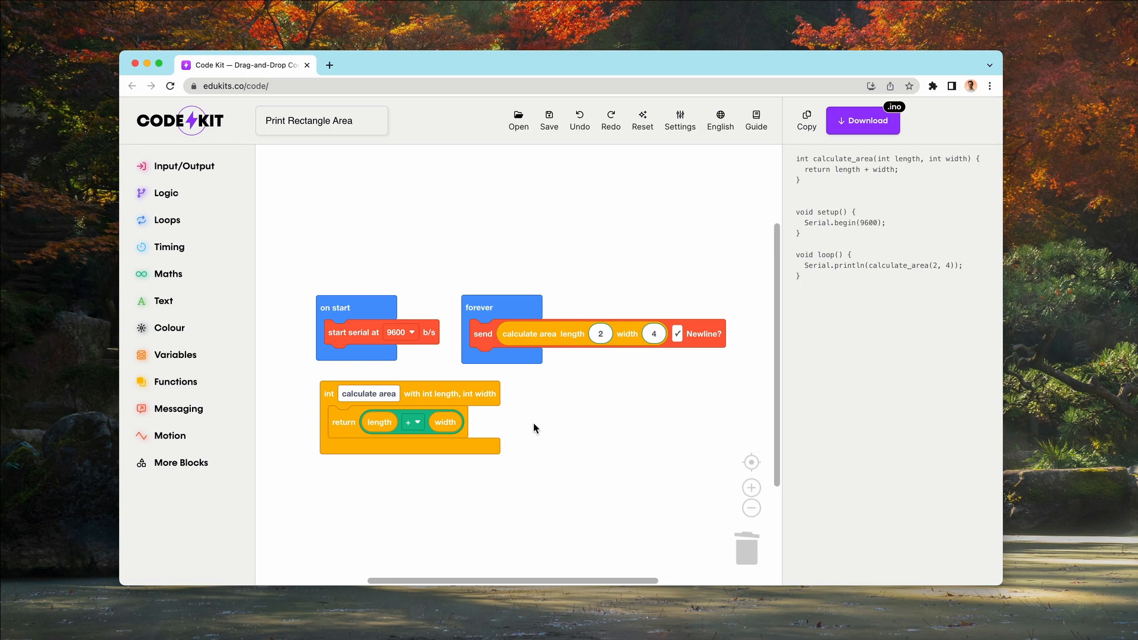
pyautogui.moveTo(416, 423)
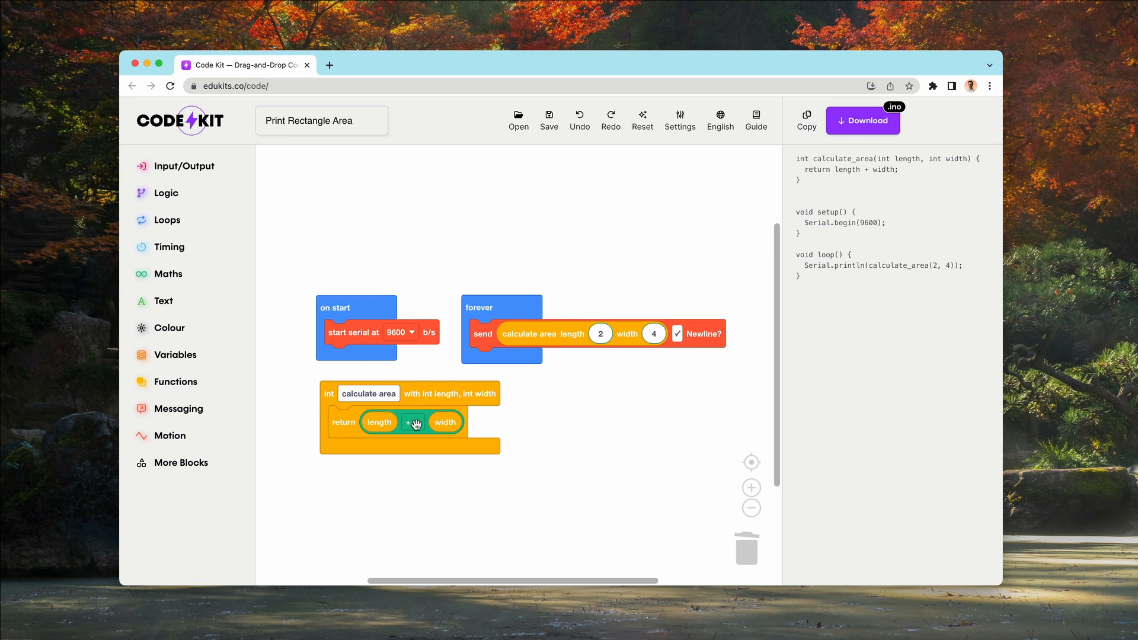
pyautogui.click(414, 421)
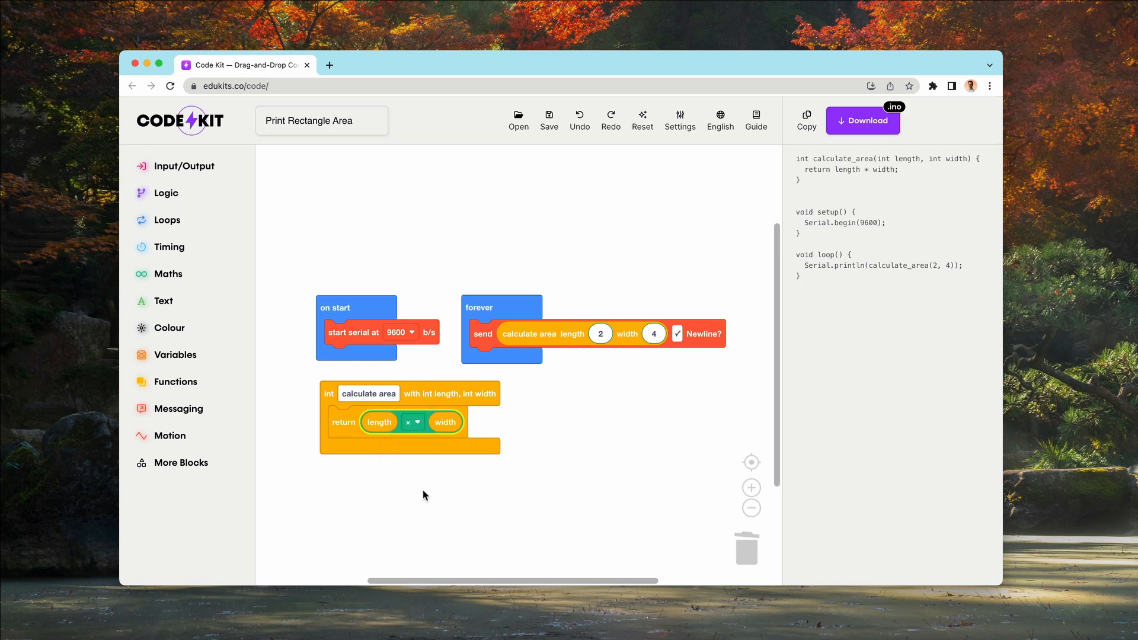